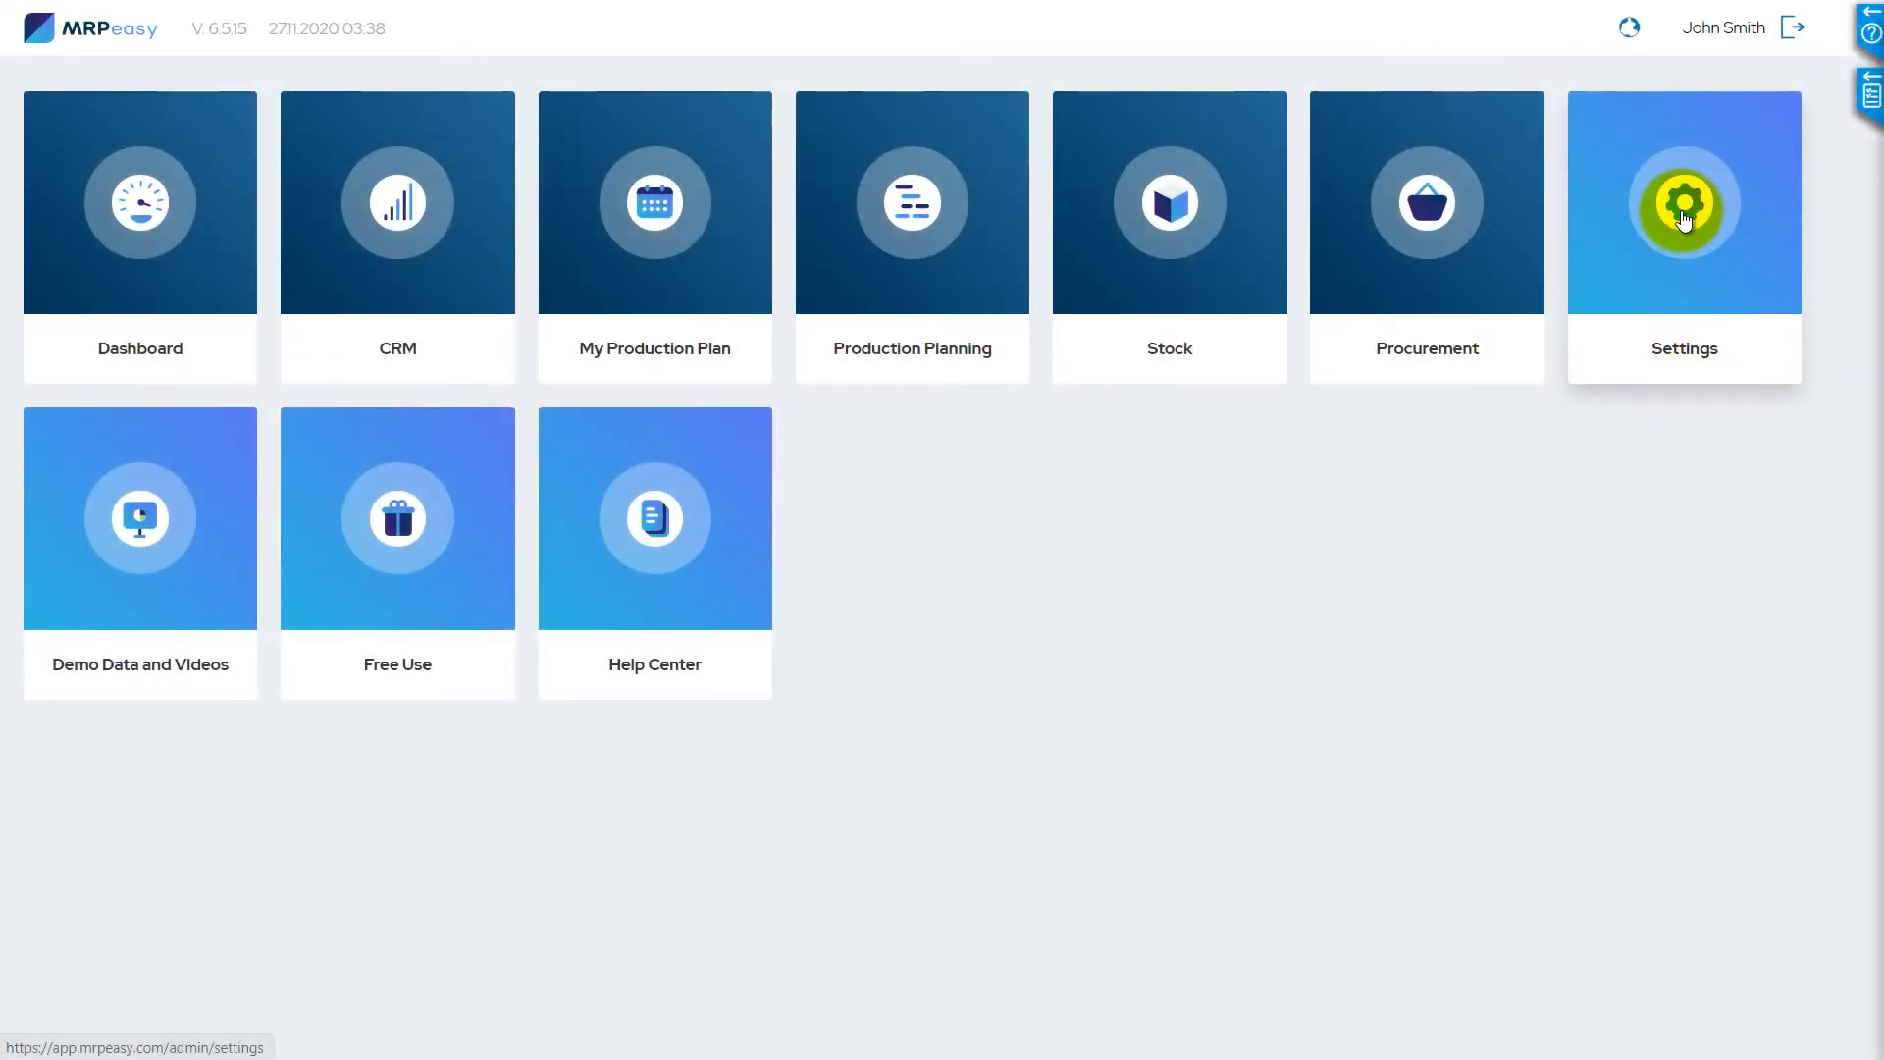
Open Regional settings in System settings (New York timezone, USD) and start editing
left_click(1682, 202)
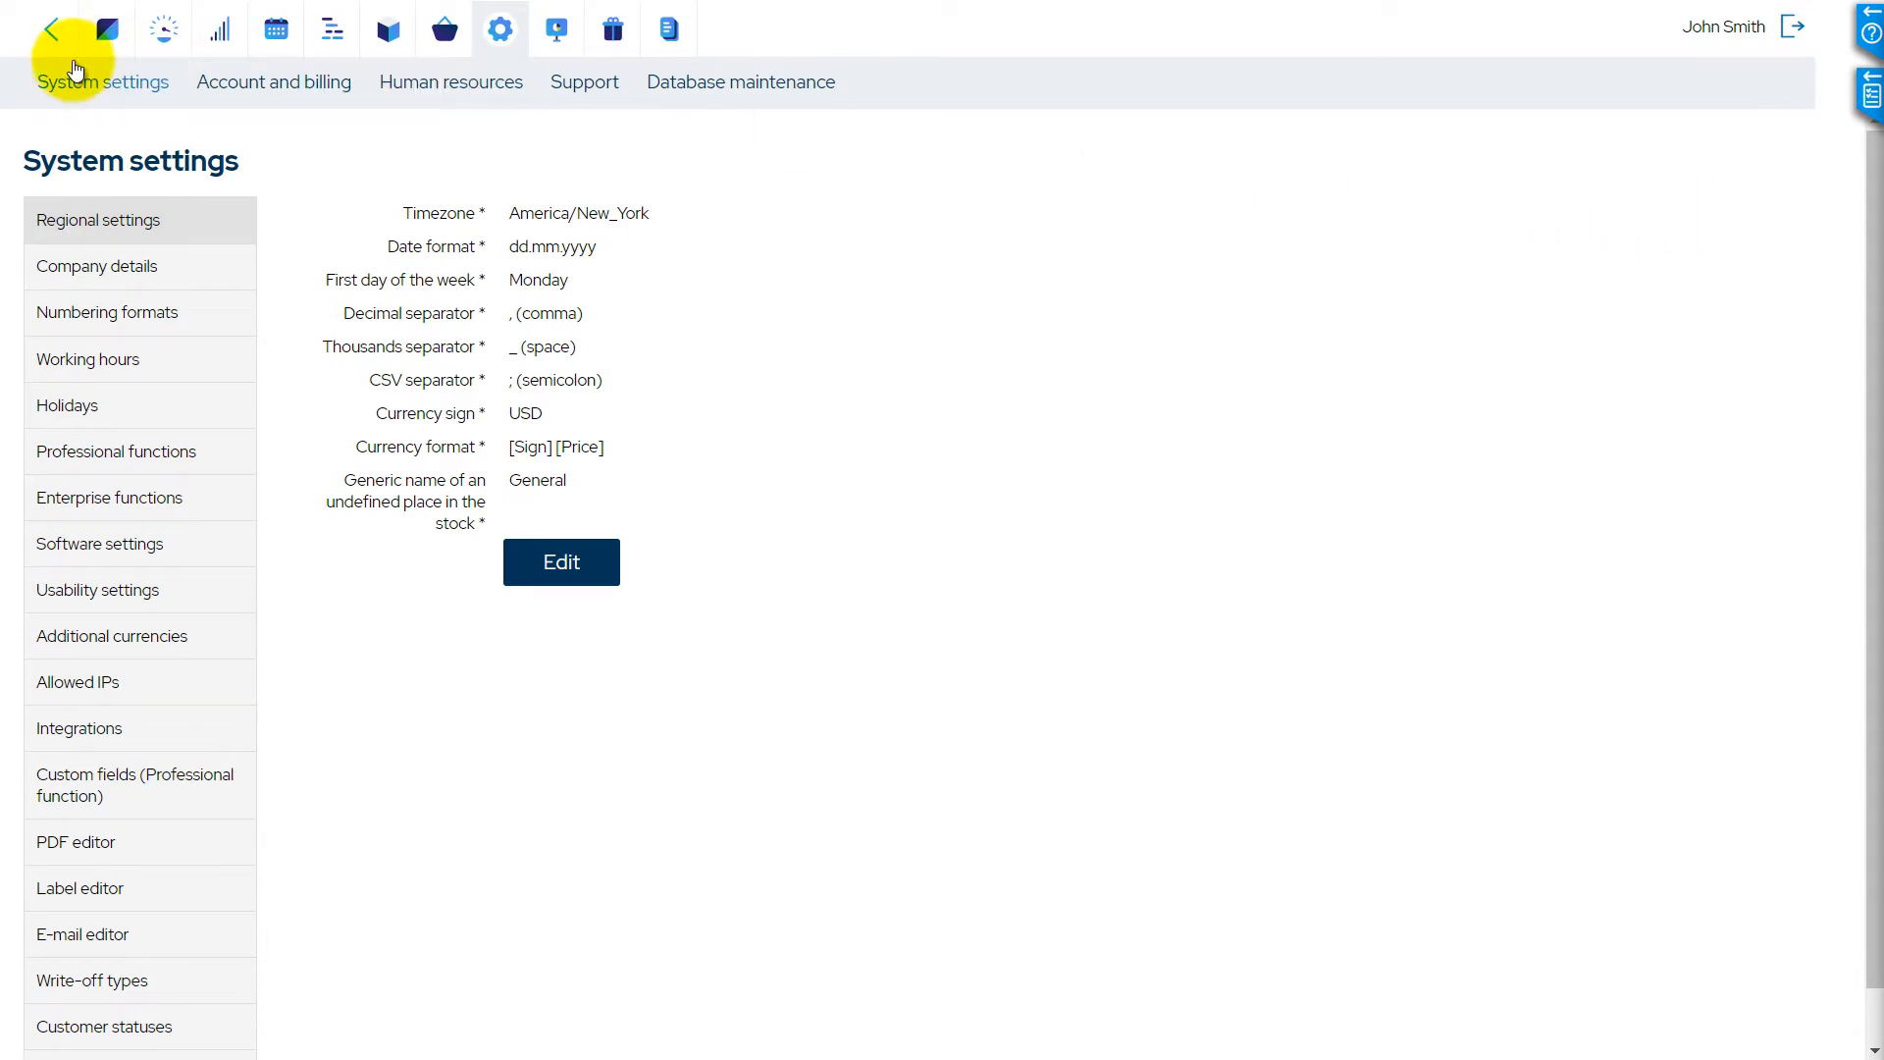
mouse_move(165, 229)
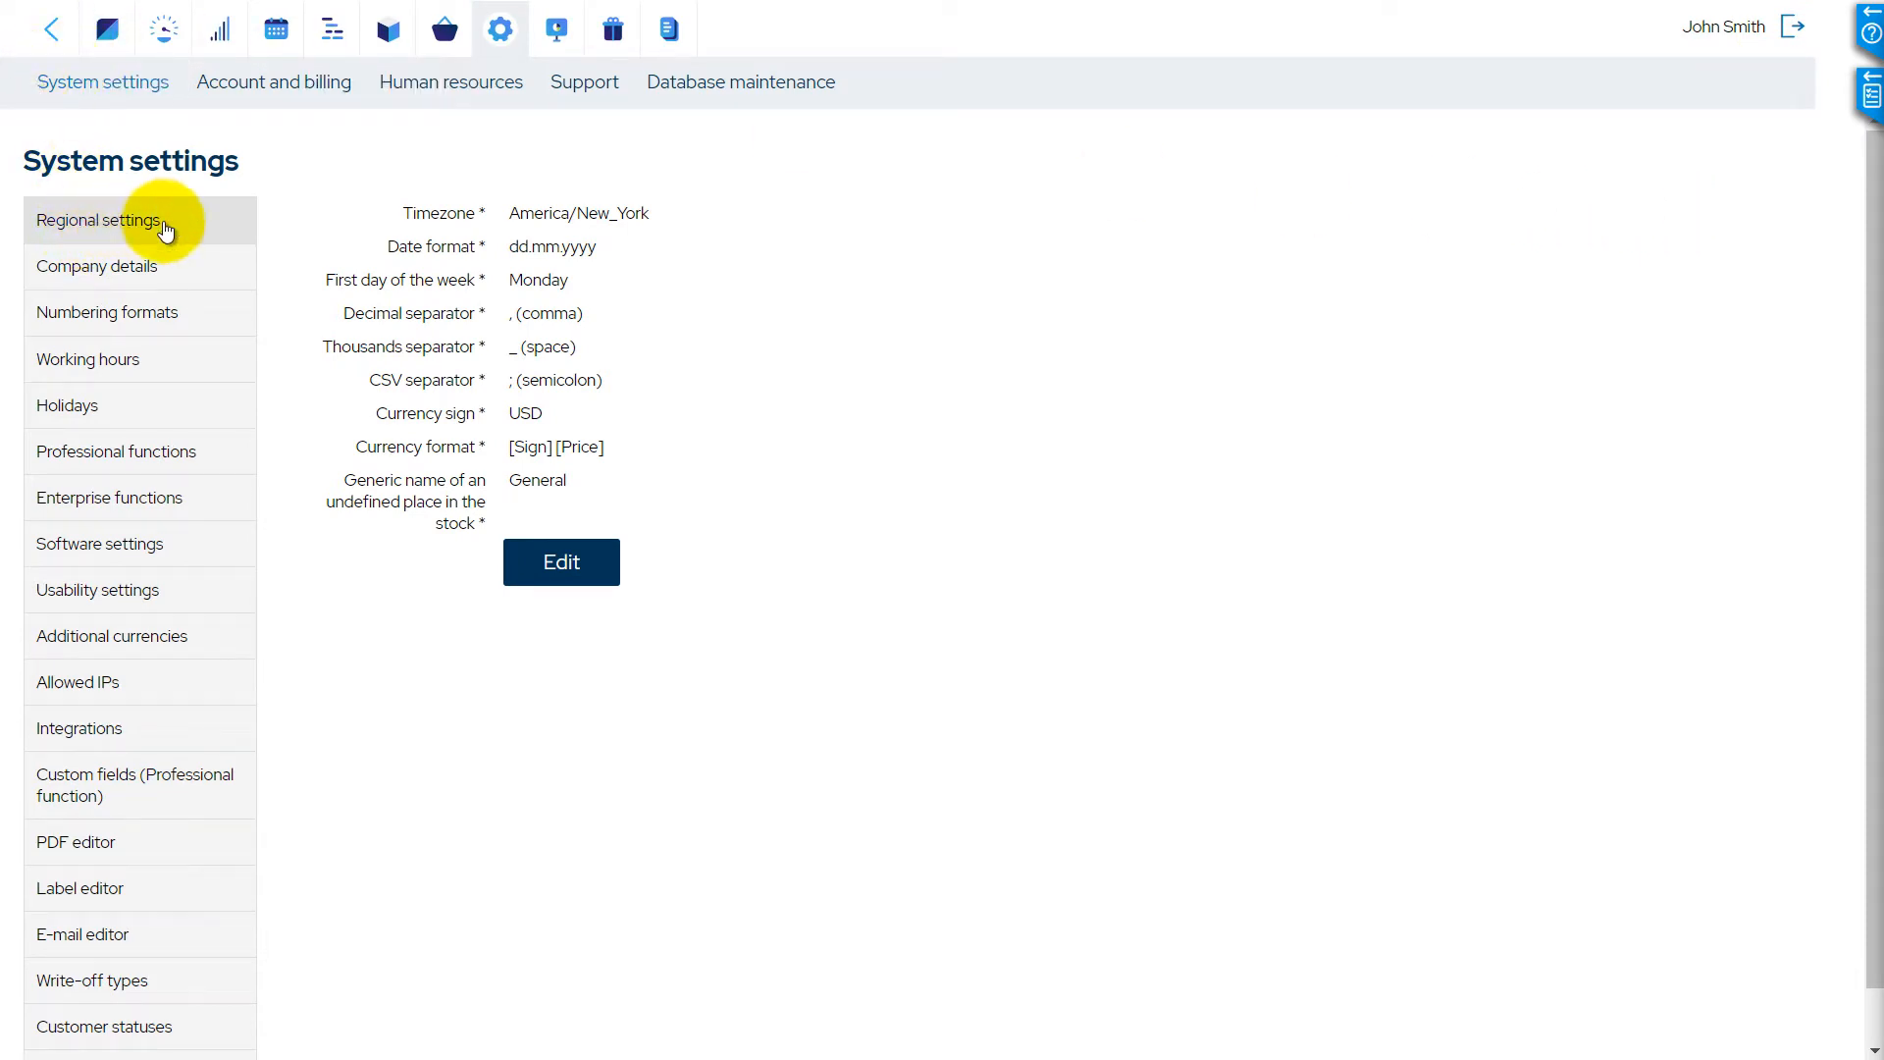
left_click(561, 561)
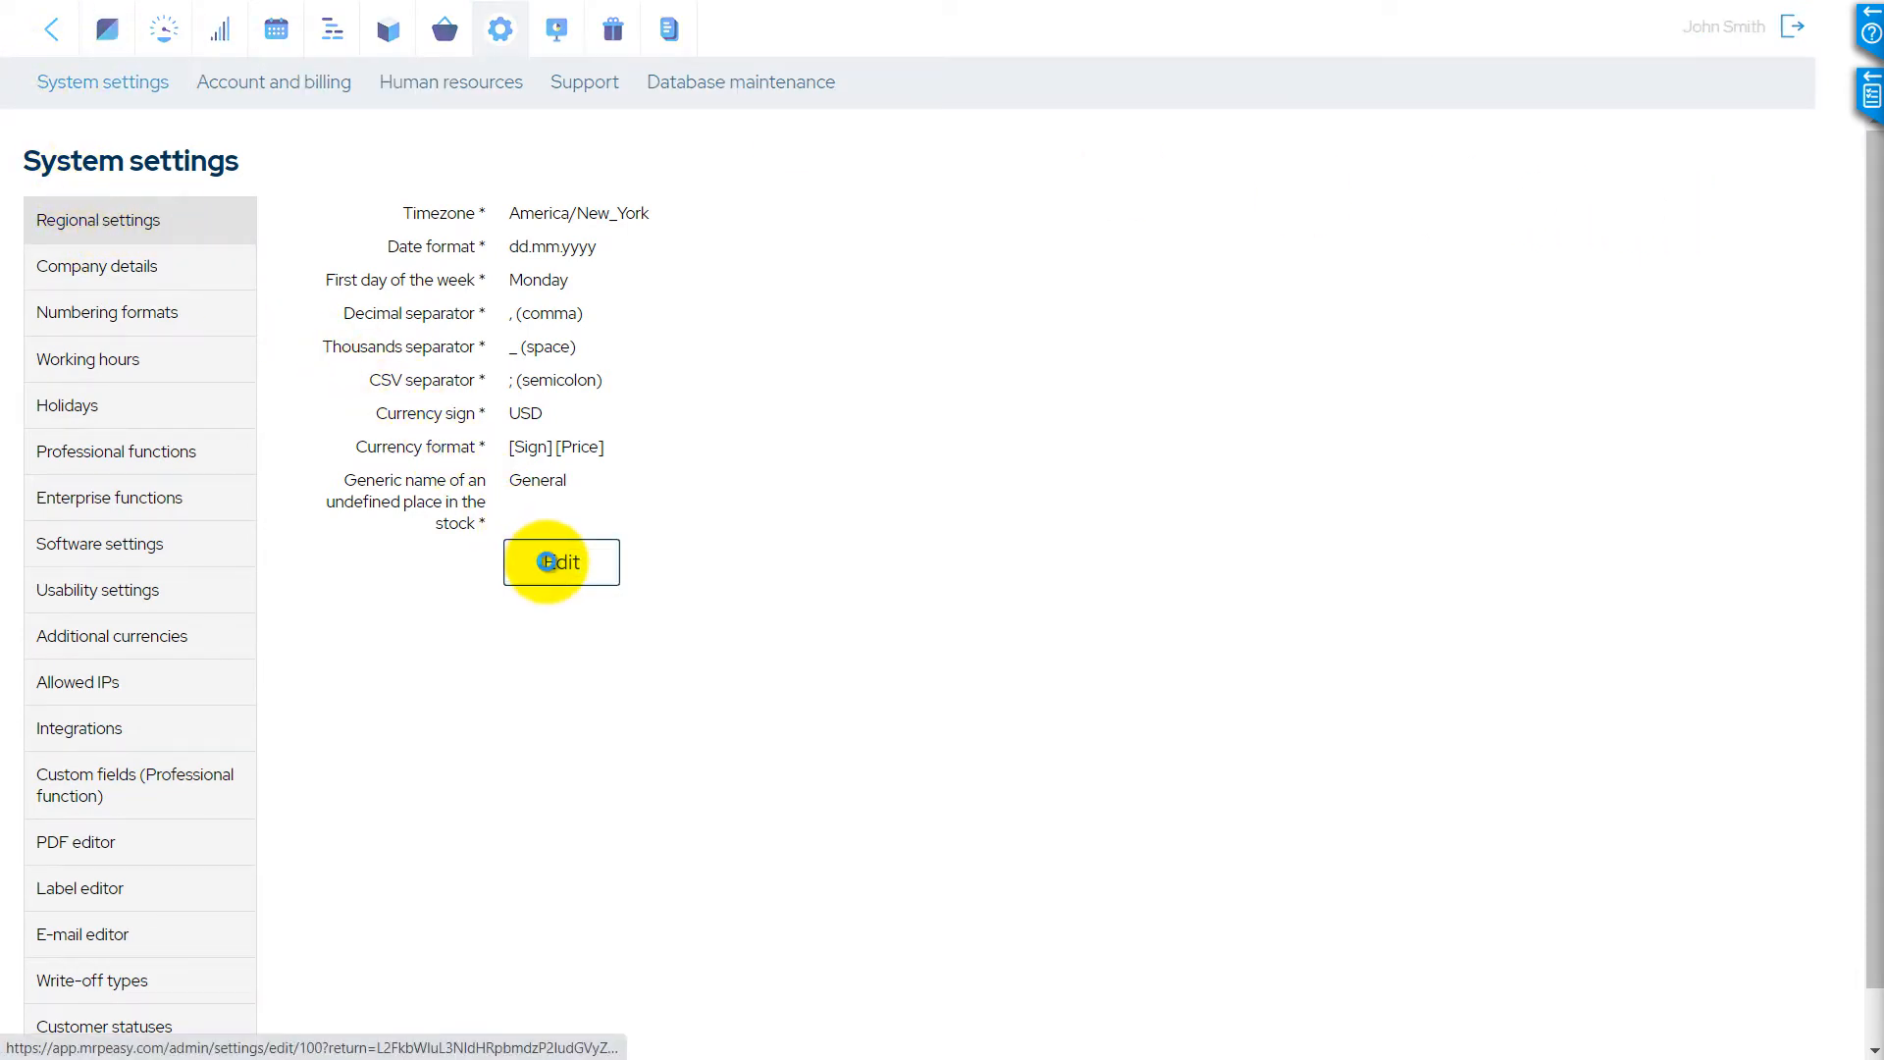
left_click(561, 562)
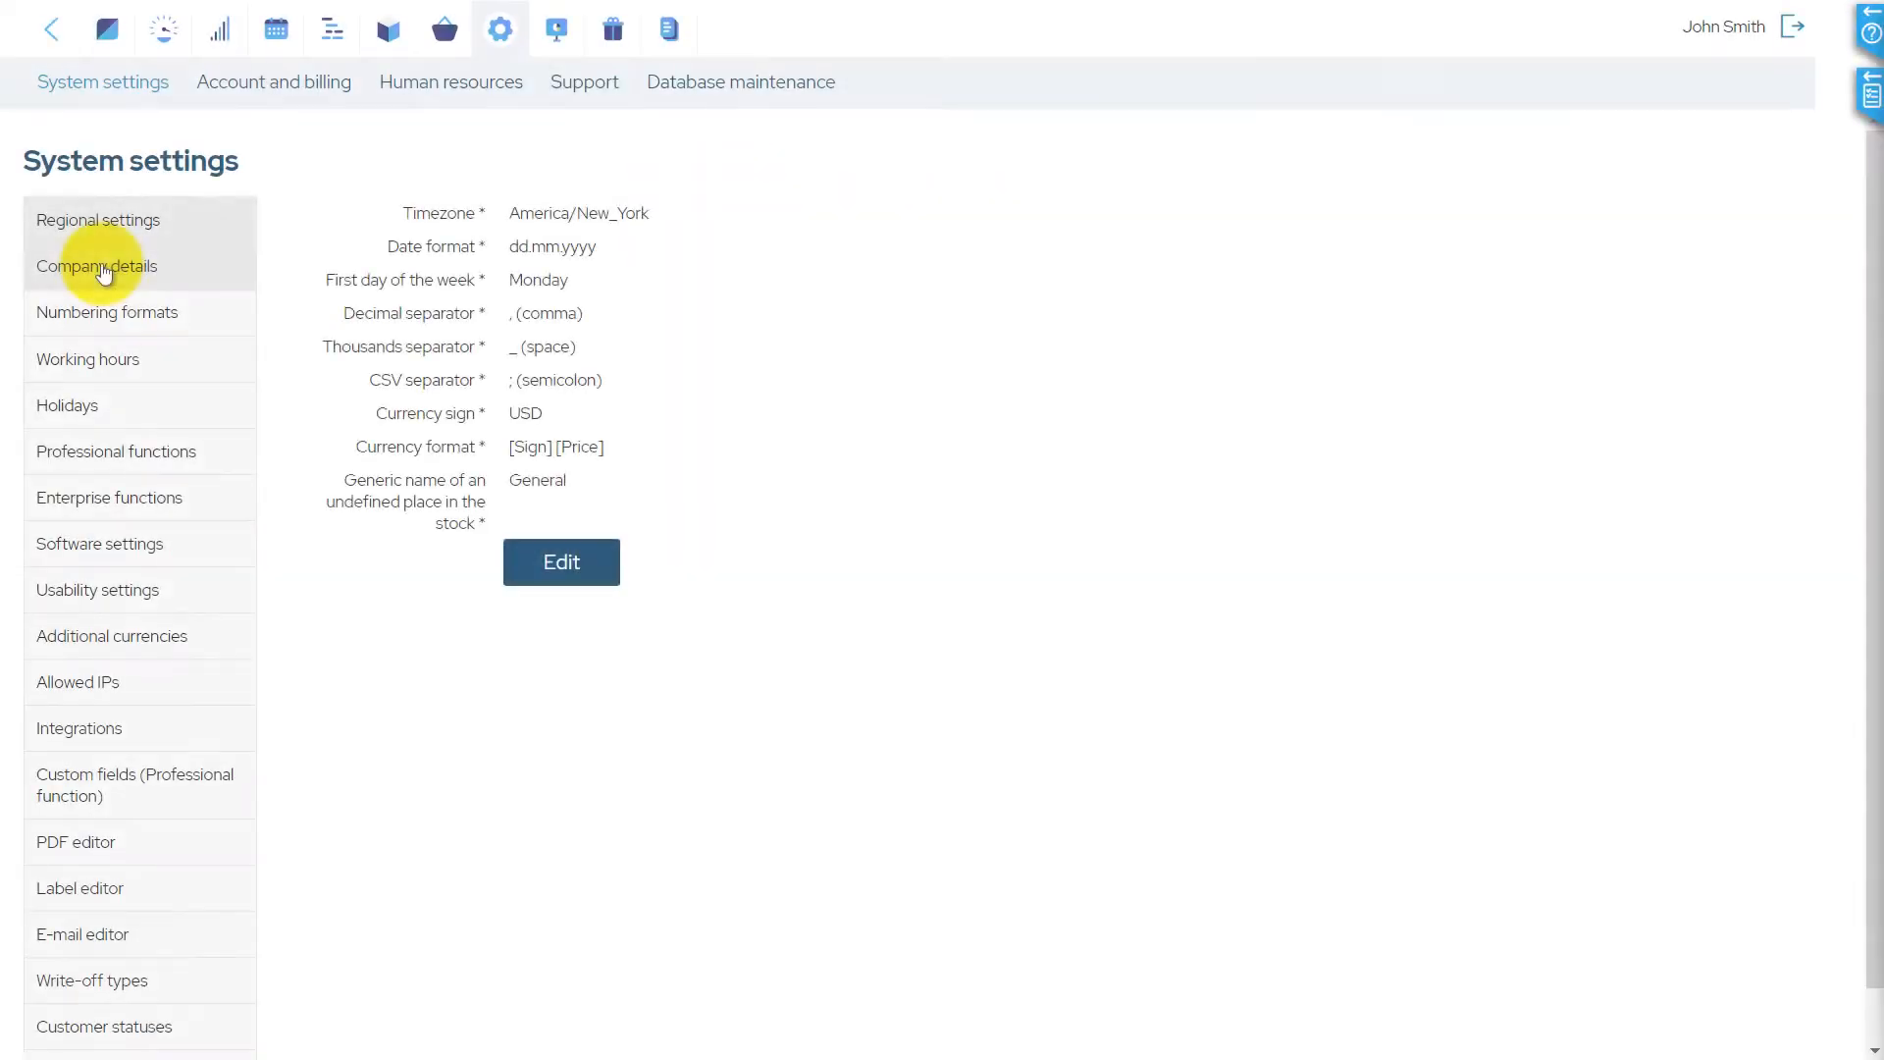
Show the company details page and put it into edit mode for review
left_click(96, 266)
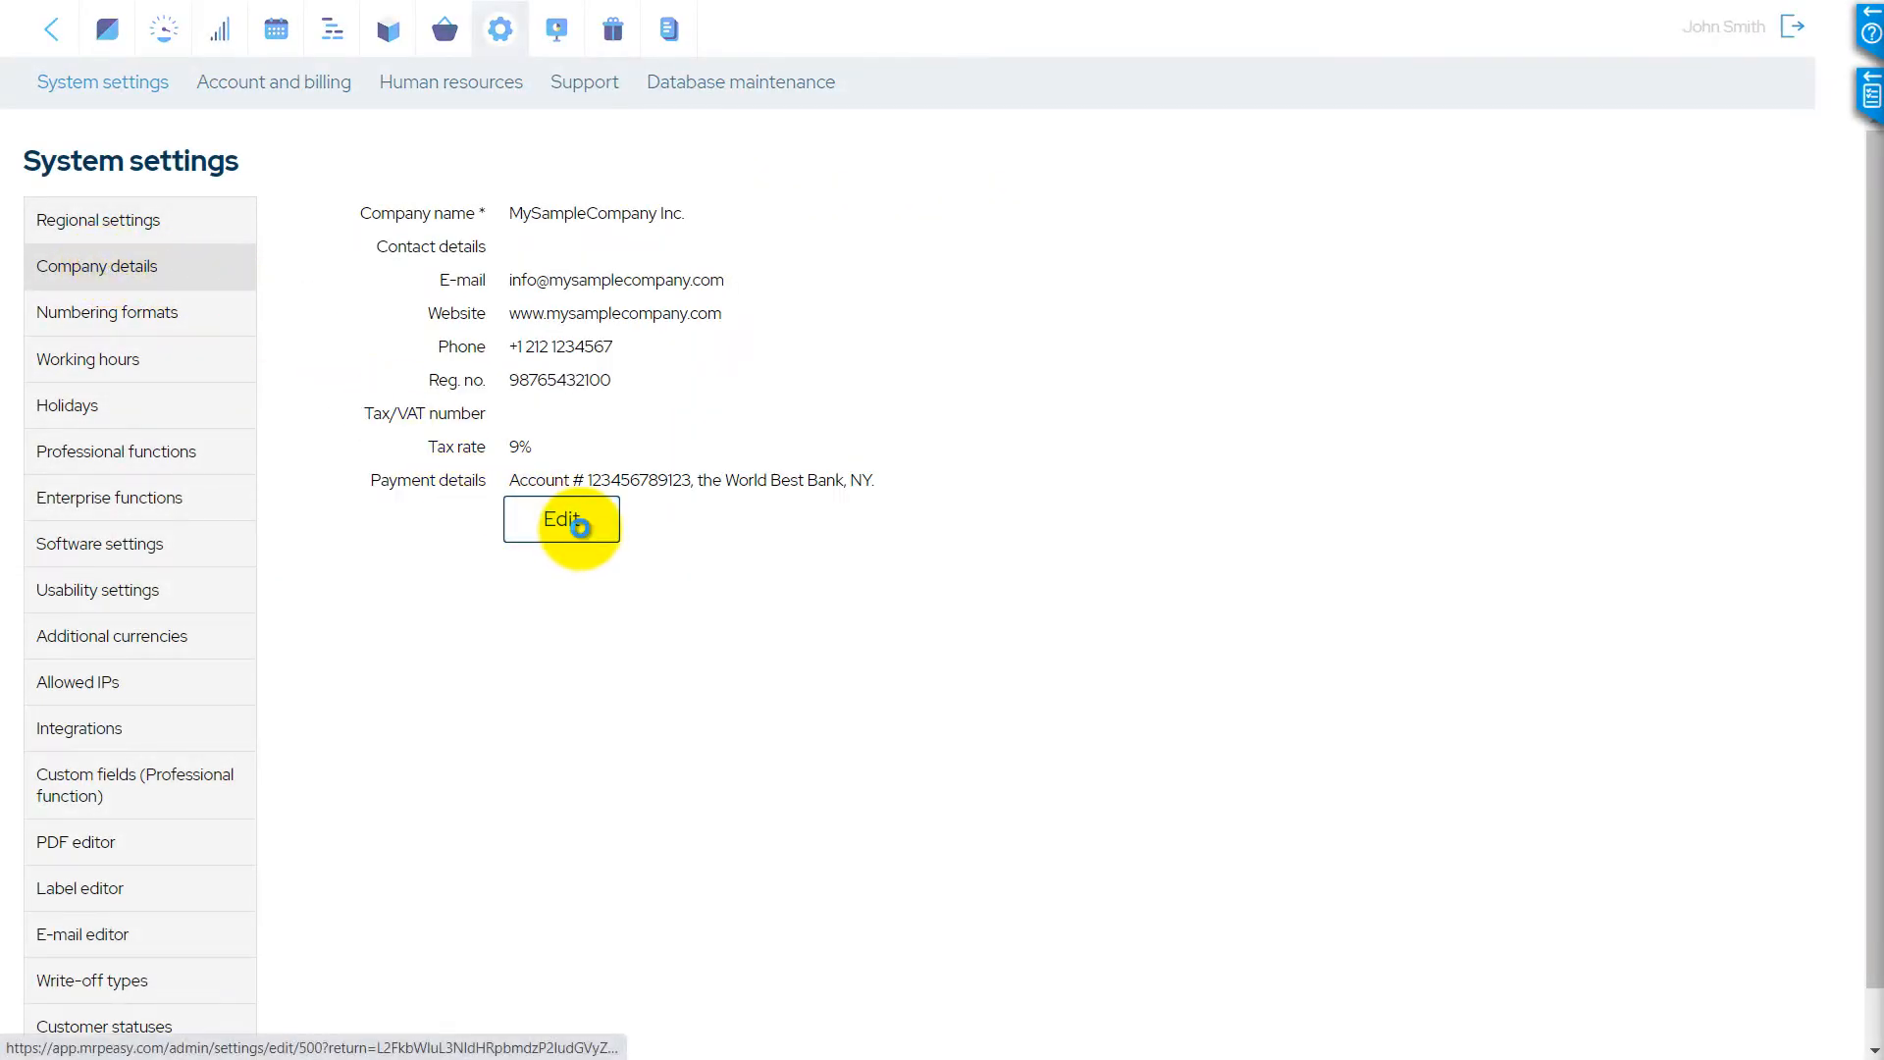
left_click(561, 519)
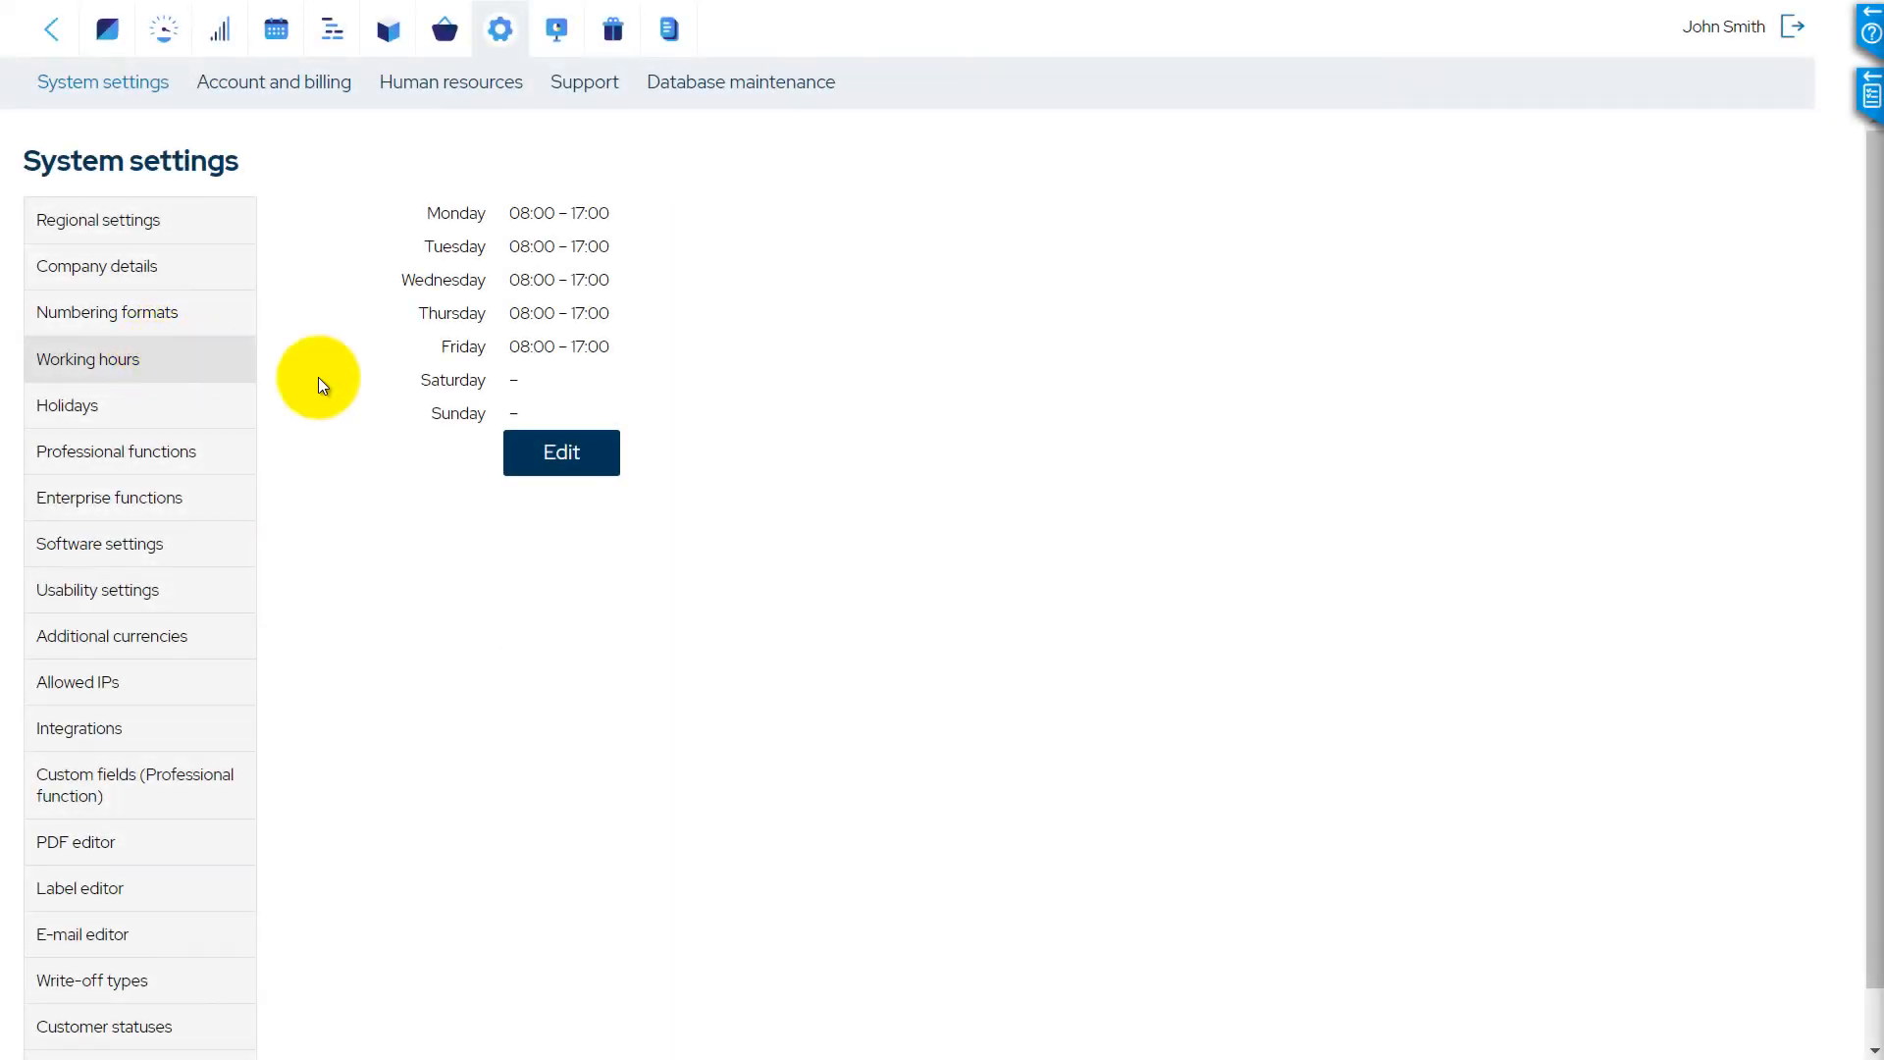
Edit the working hours to give Saturday a 09:00 start and 12:00 end
left_click(561, 453)
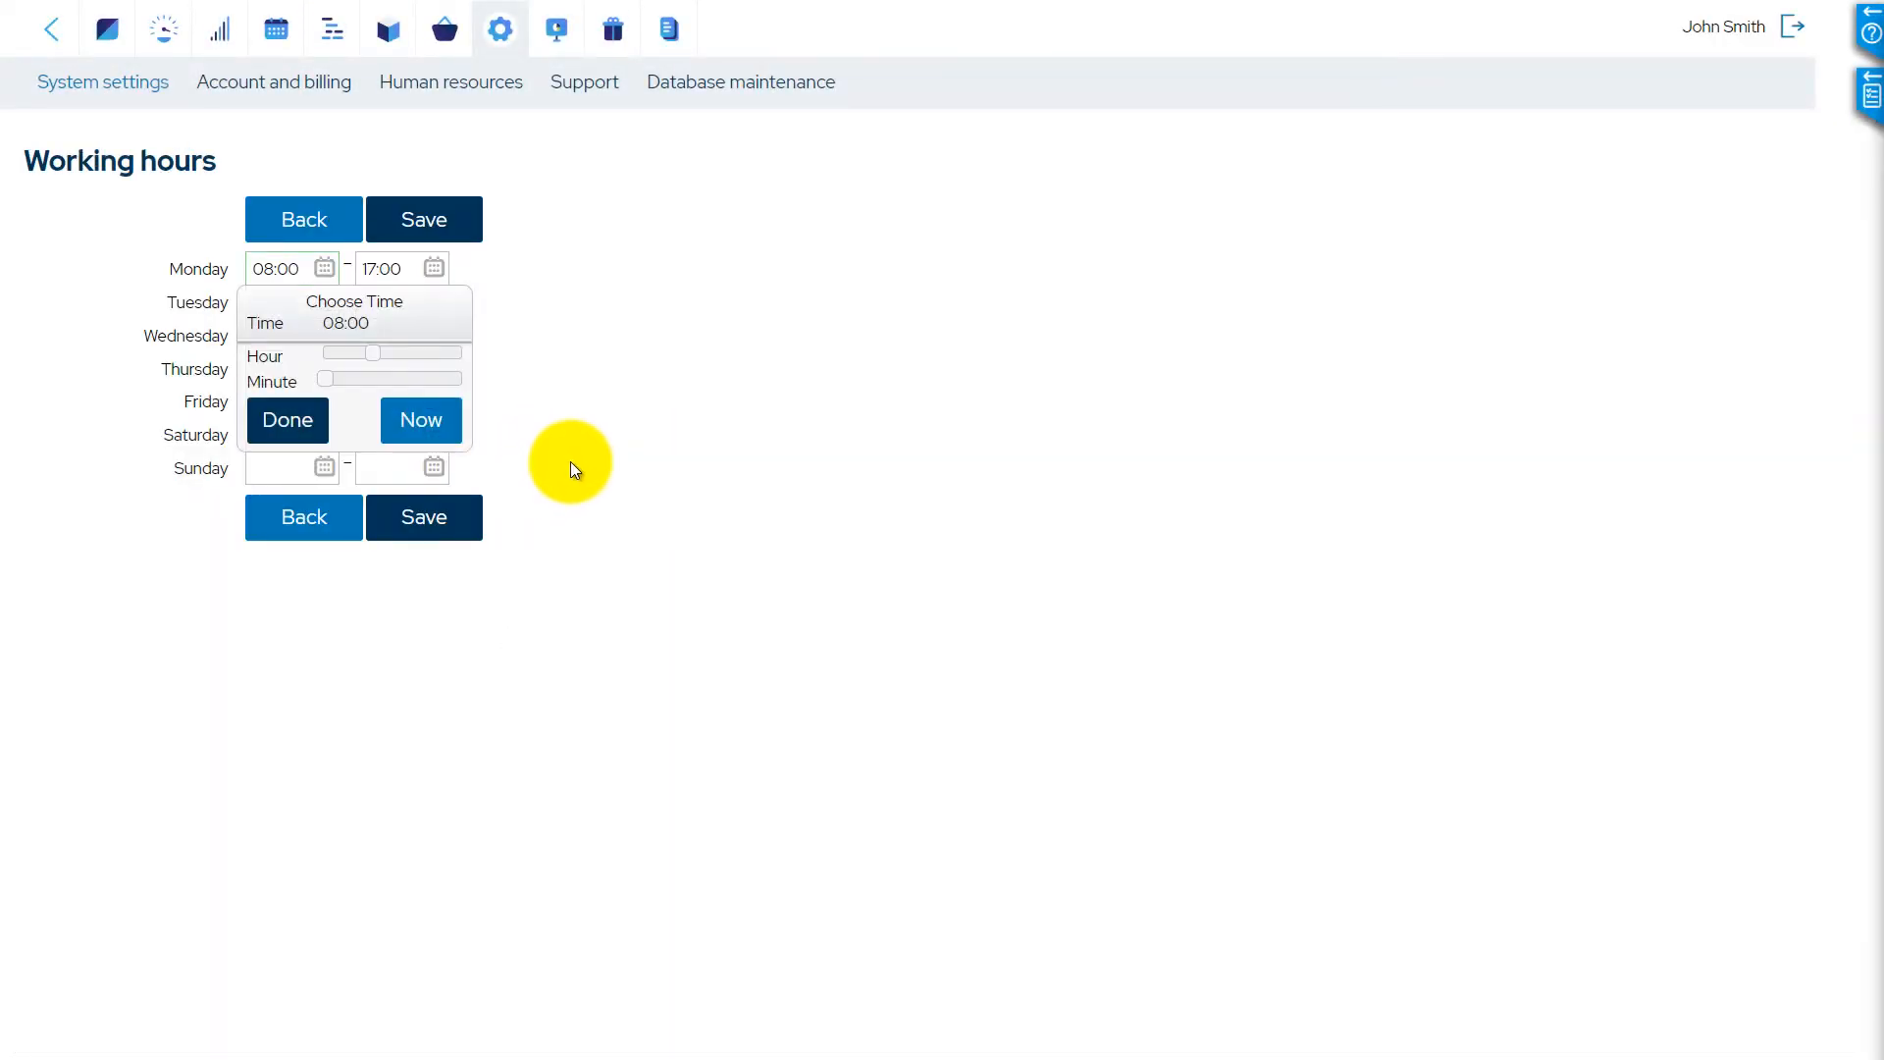
left_click(288, 421)
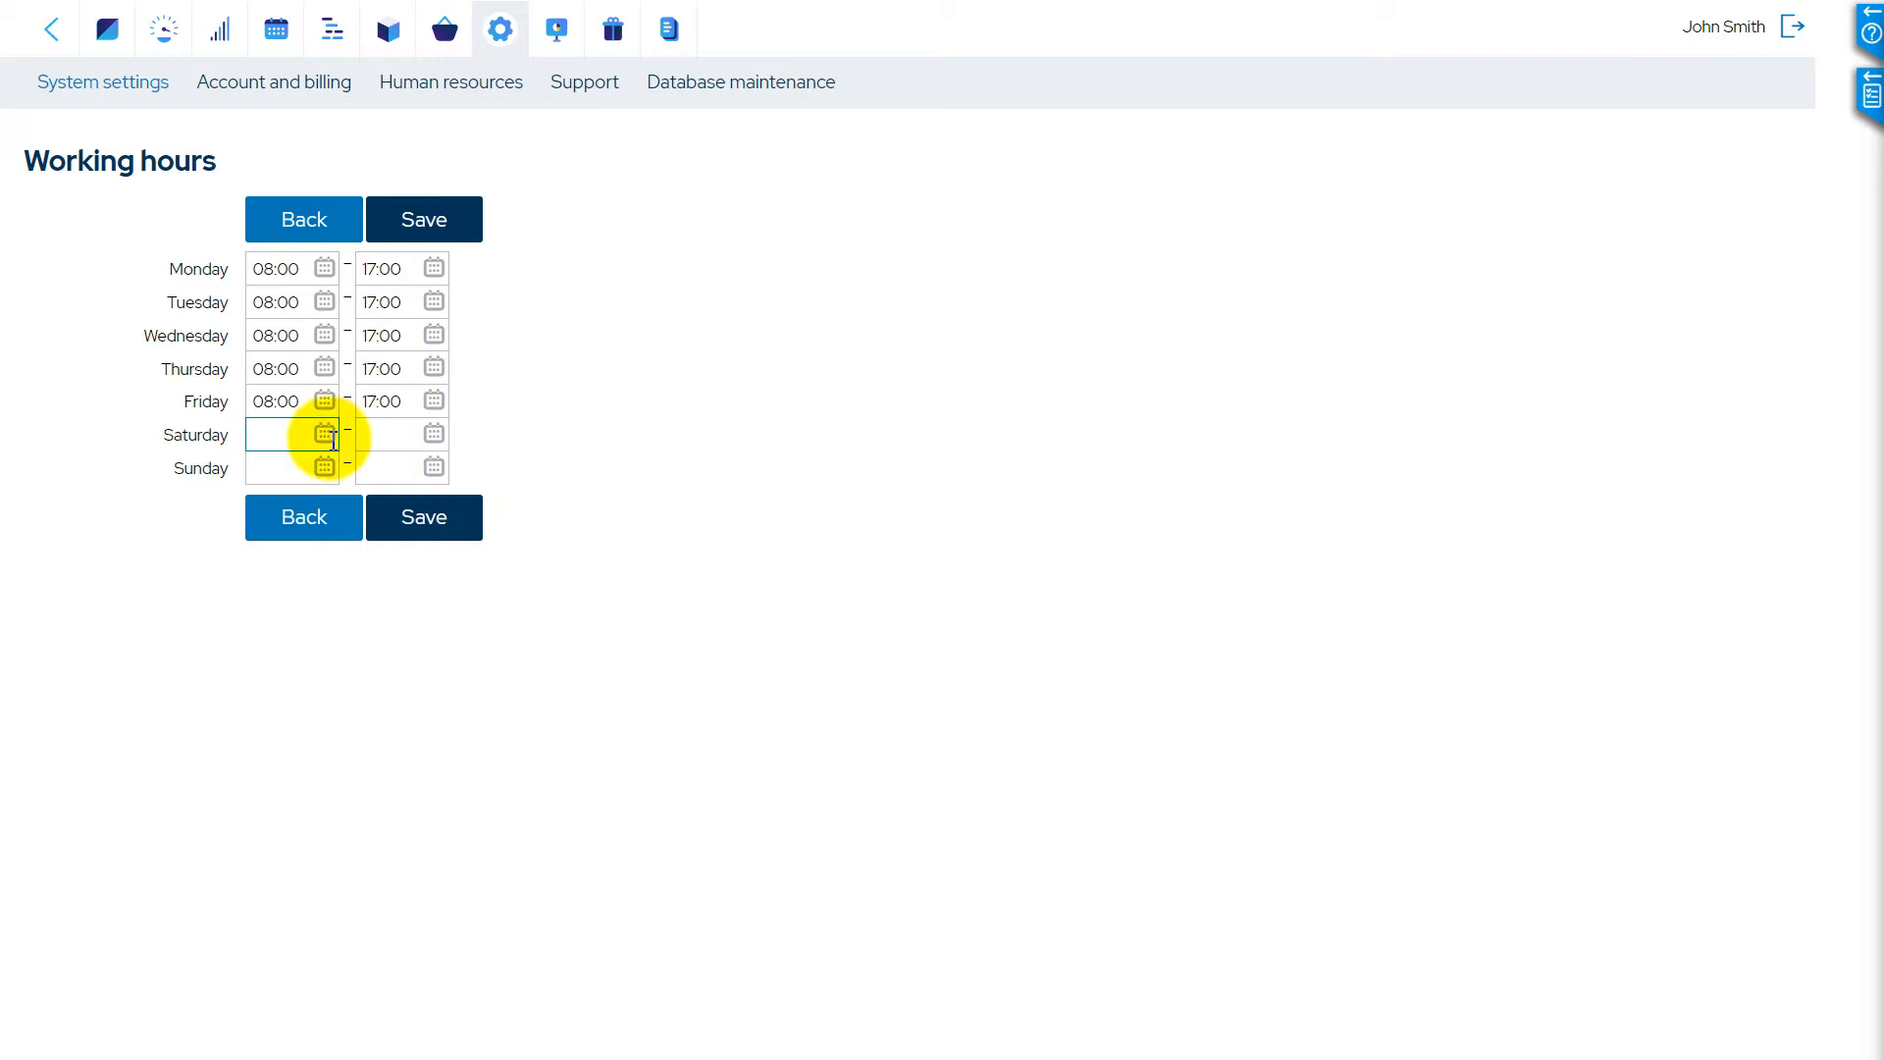
left_click(289, 433)
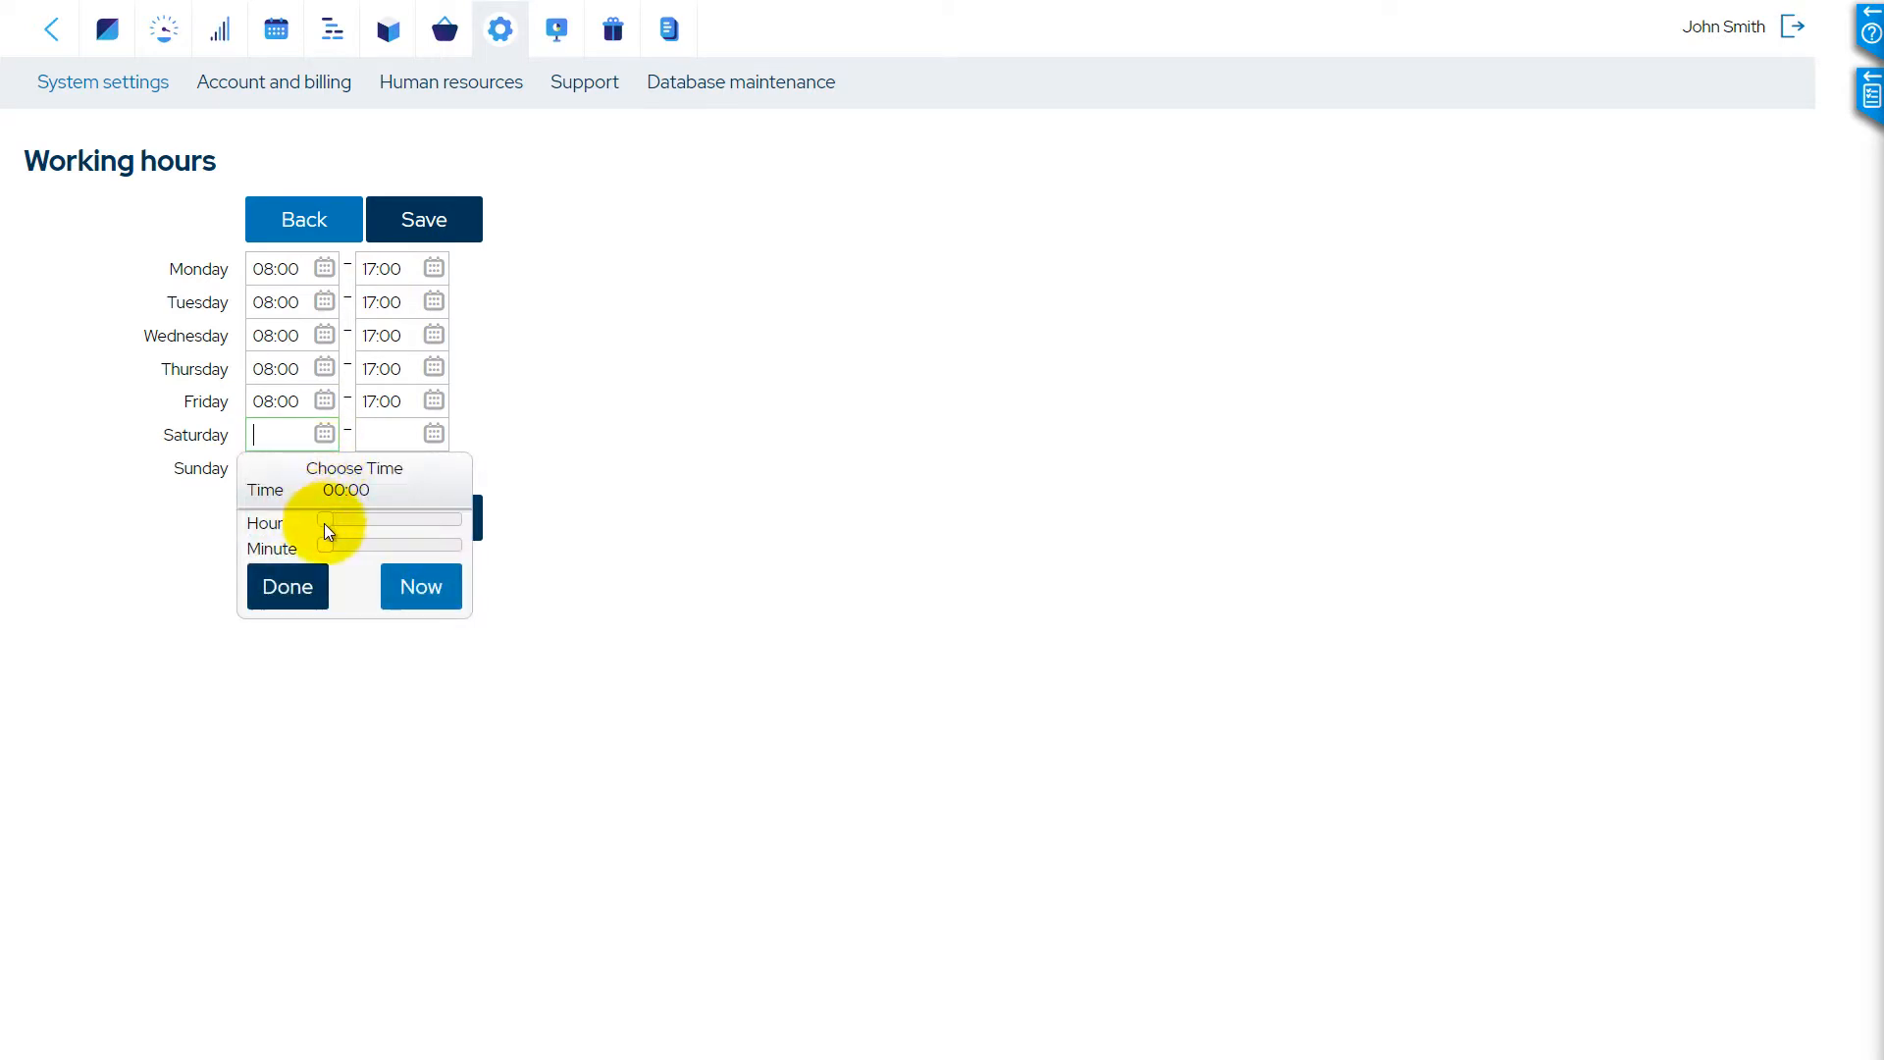
left_click_drag(326, 519, 385, 519)
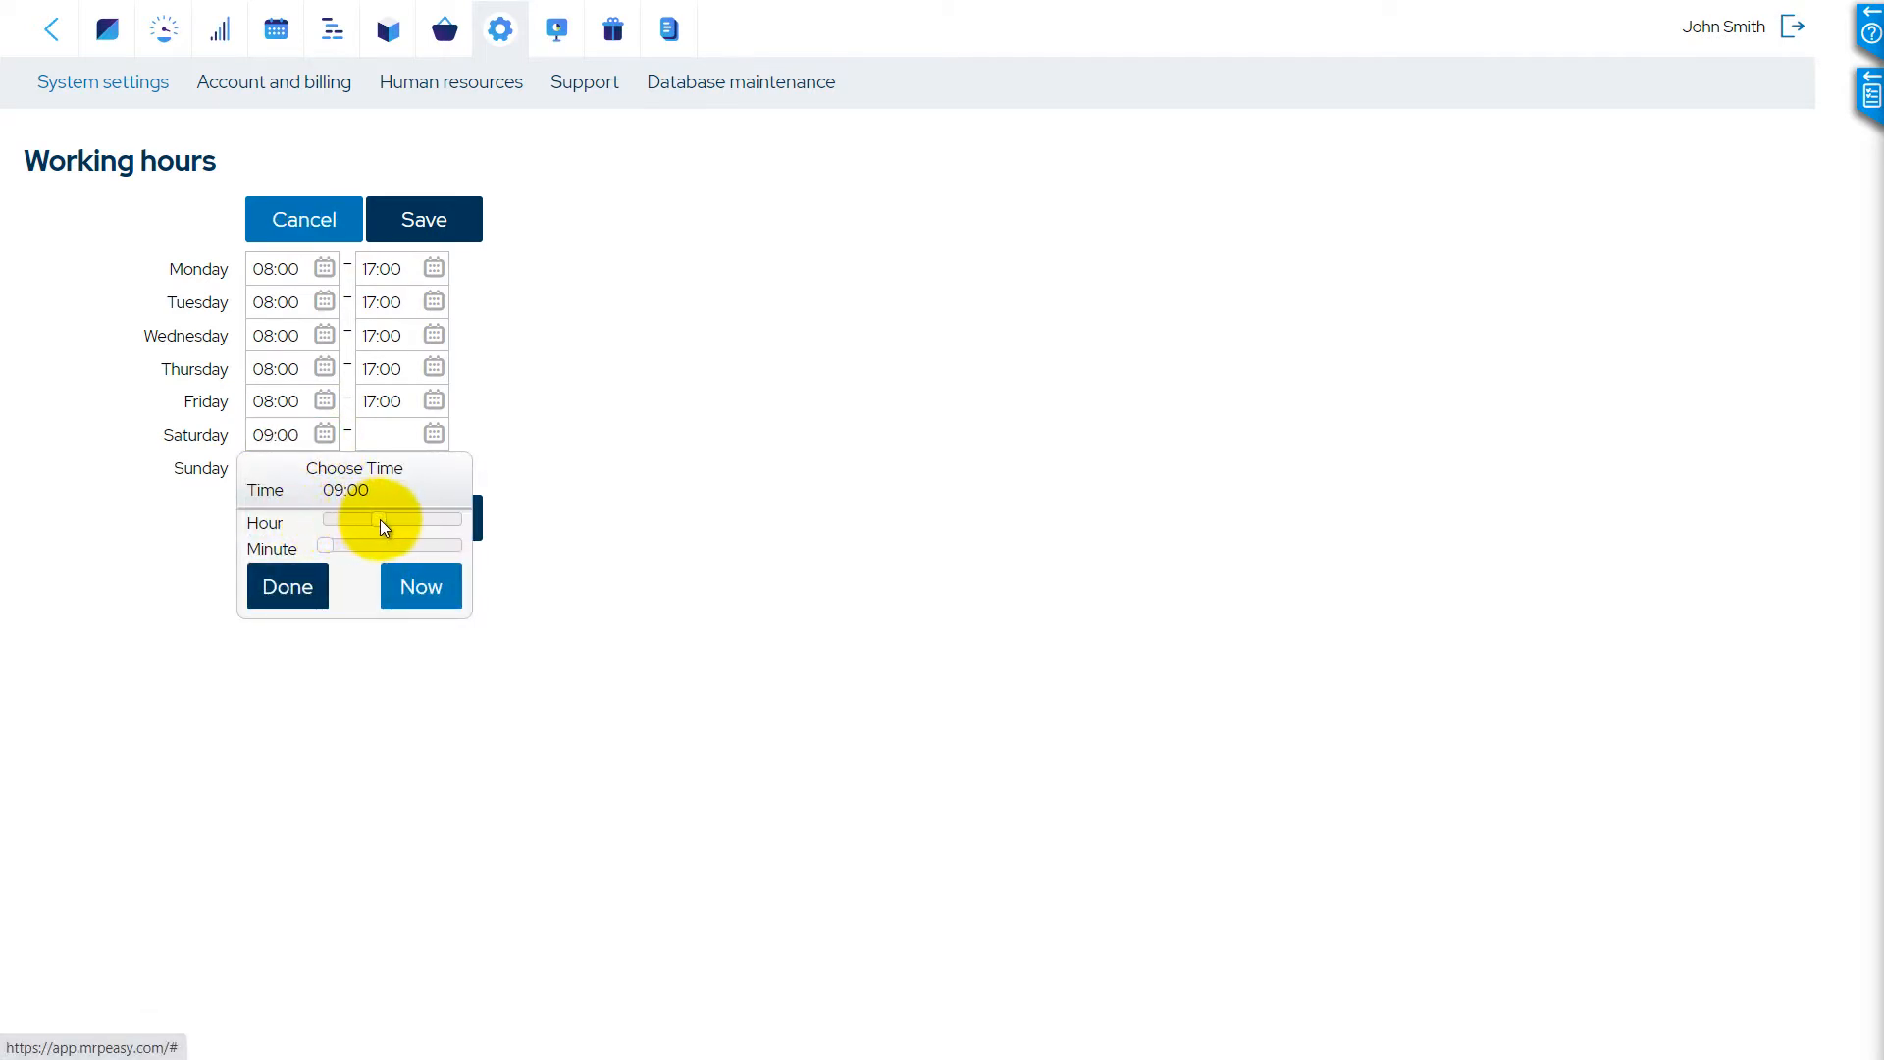
left_click(286, 586)
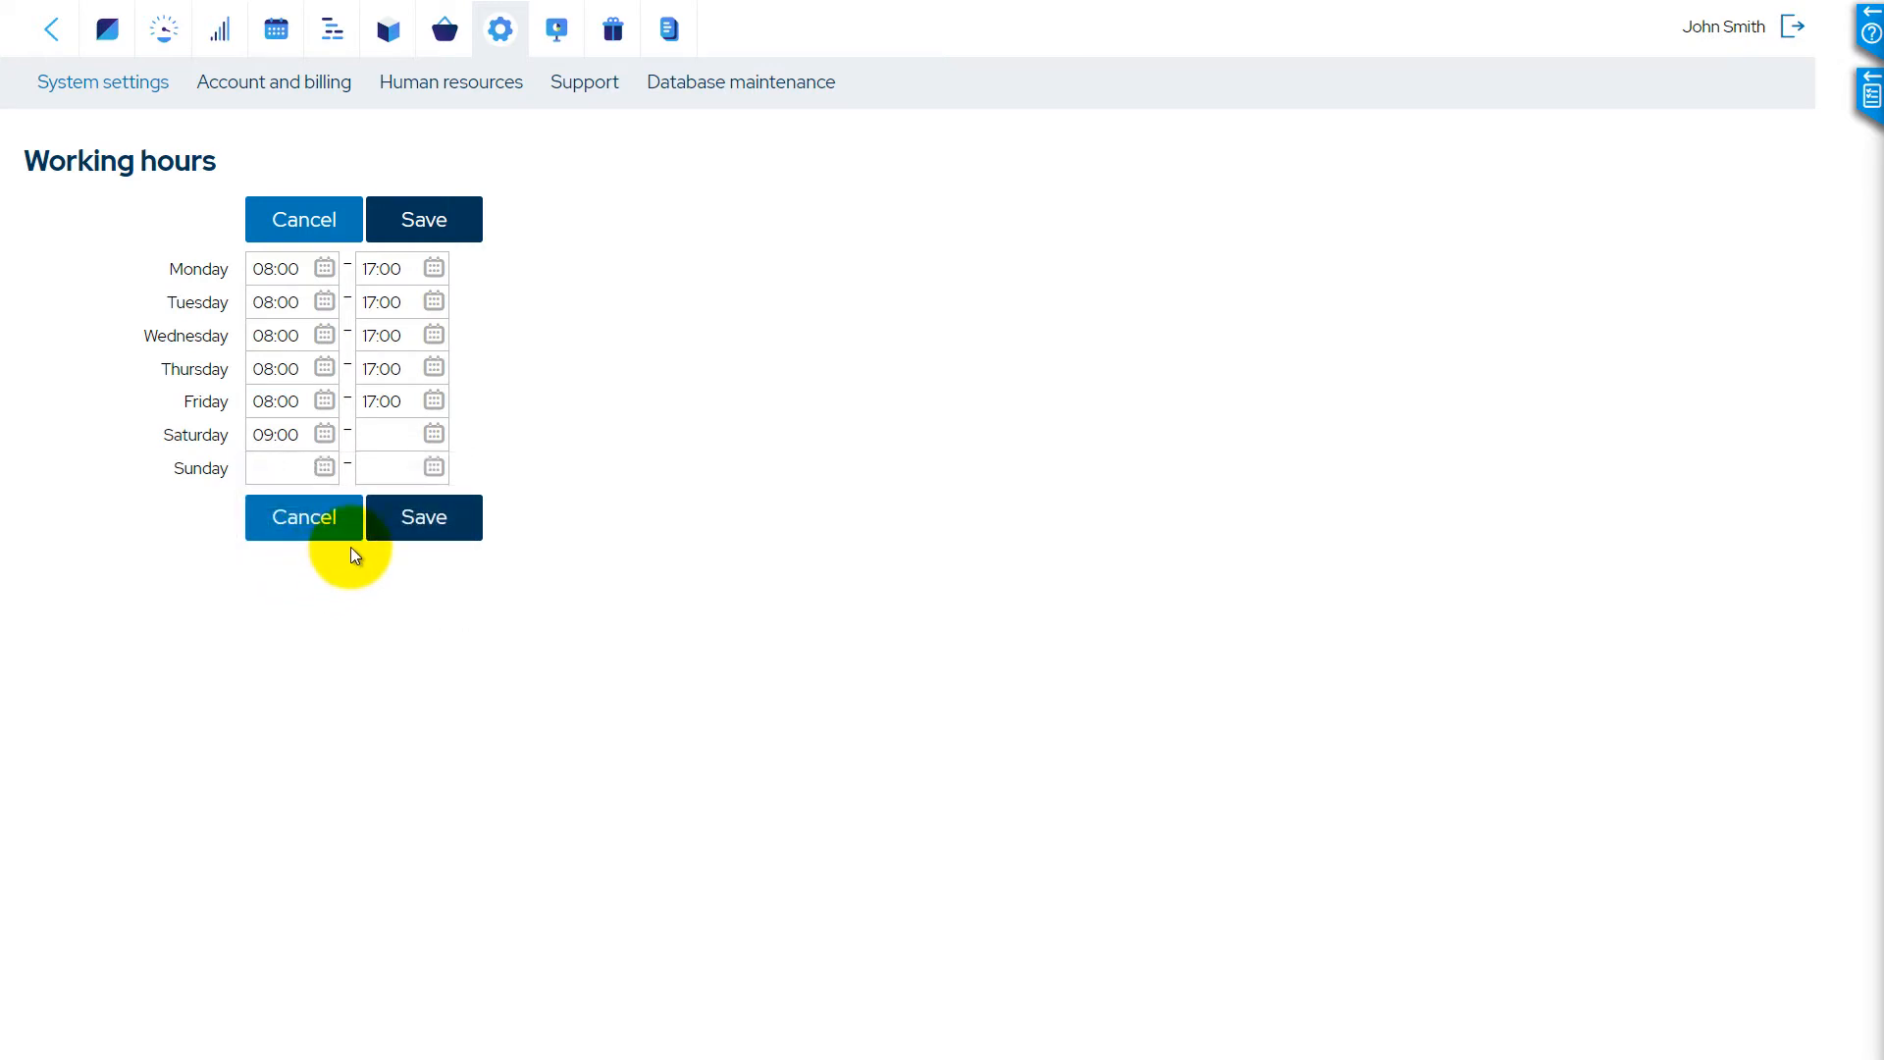
left_click(432, 435)
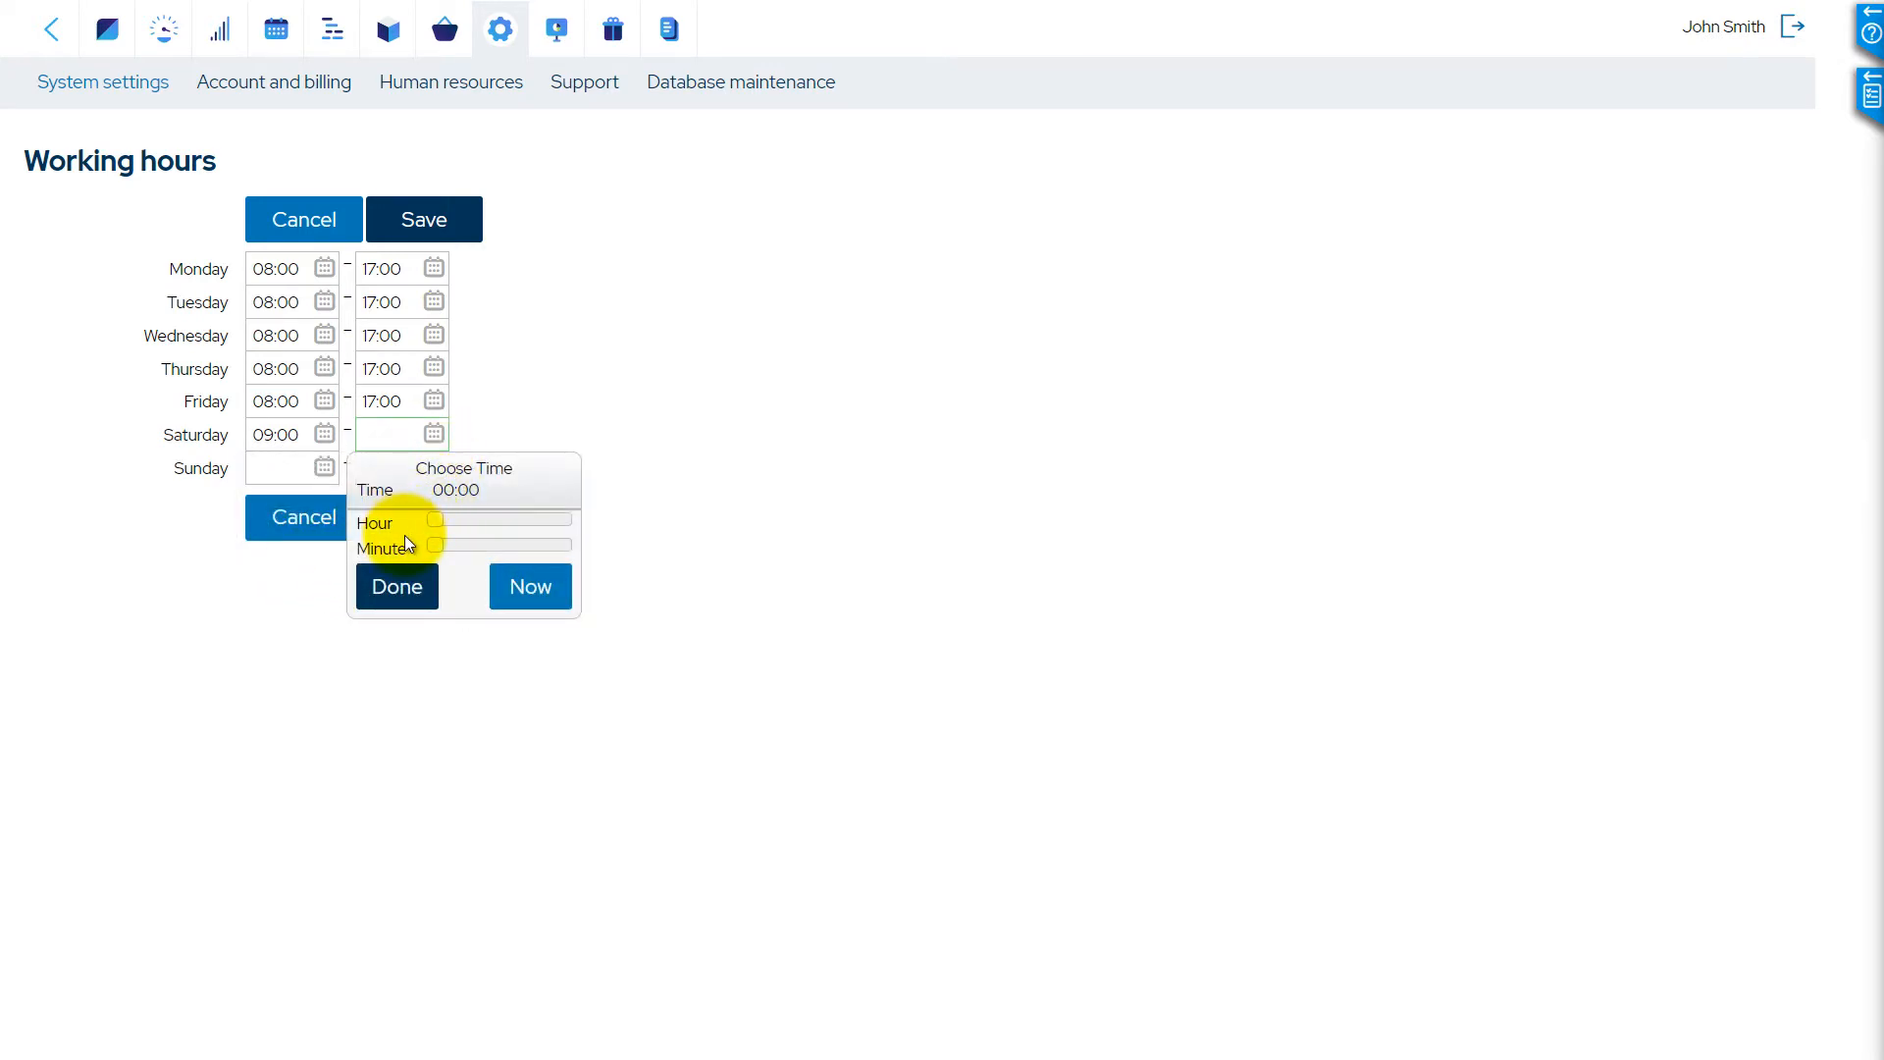
left_click_drag(433, 520, 511, 520)
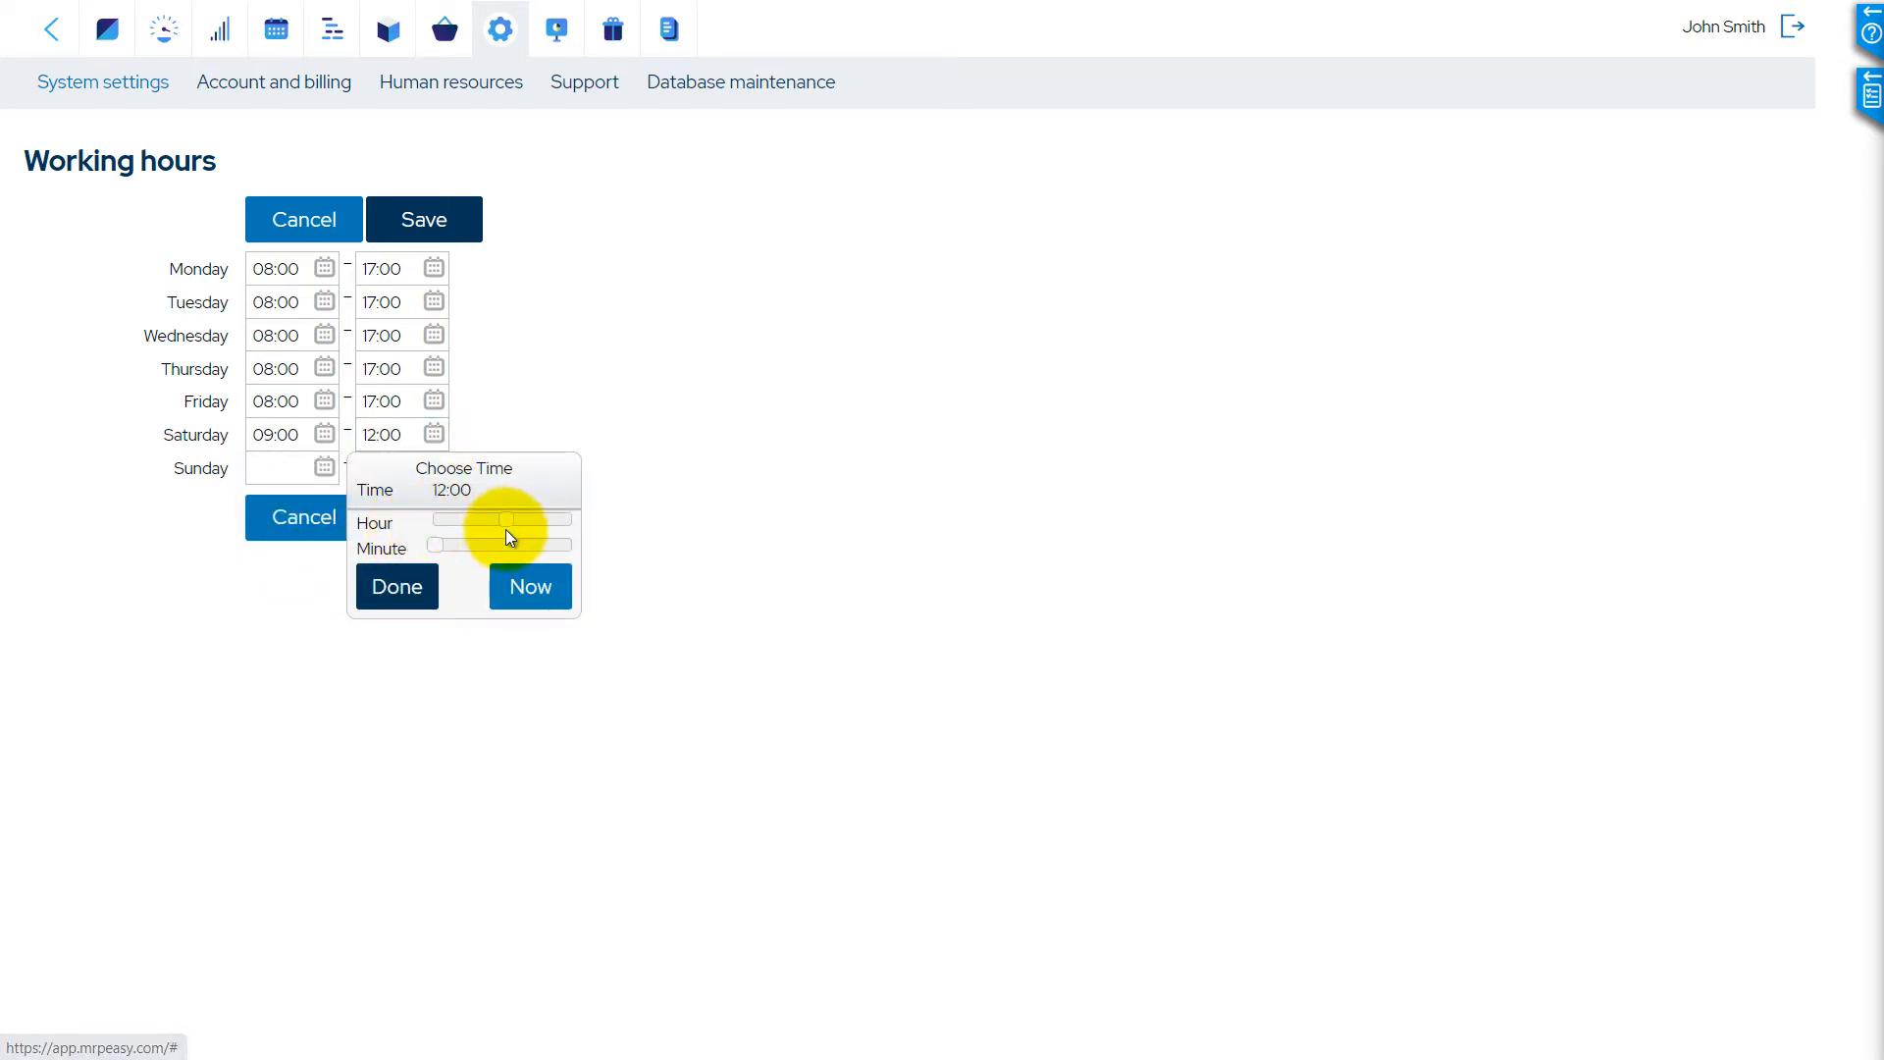
left_click(330, 27)
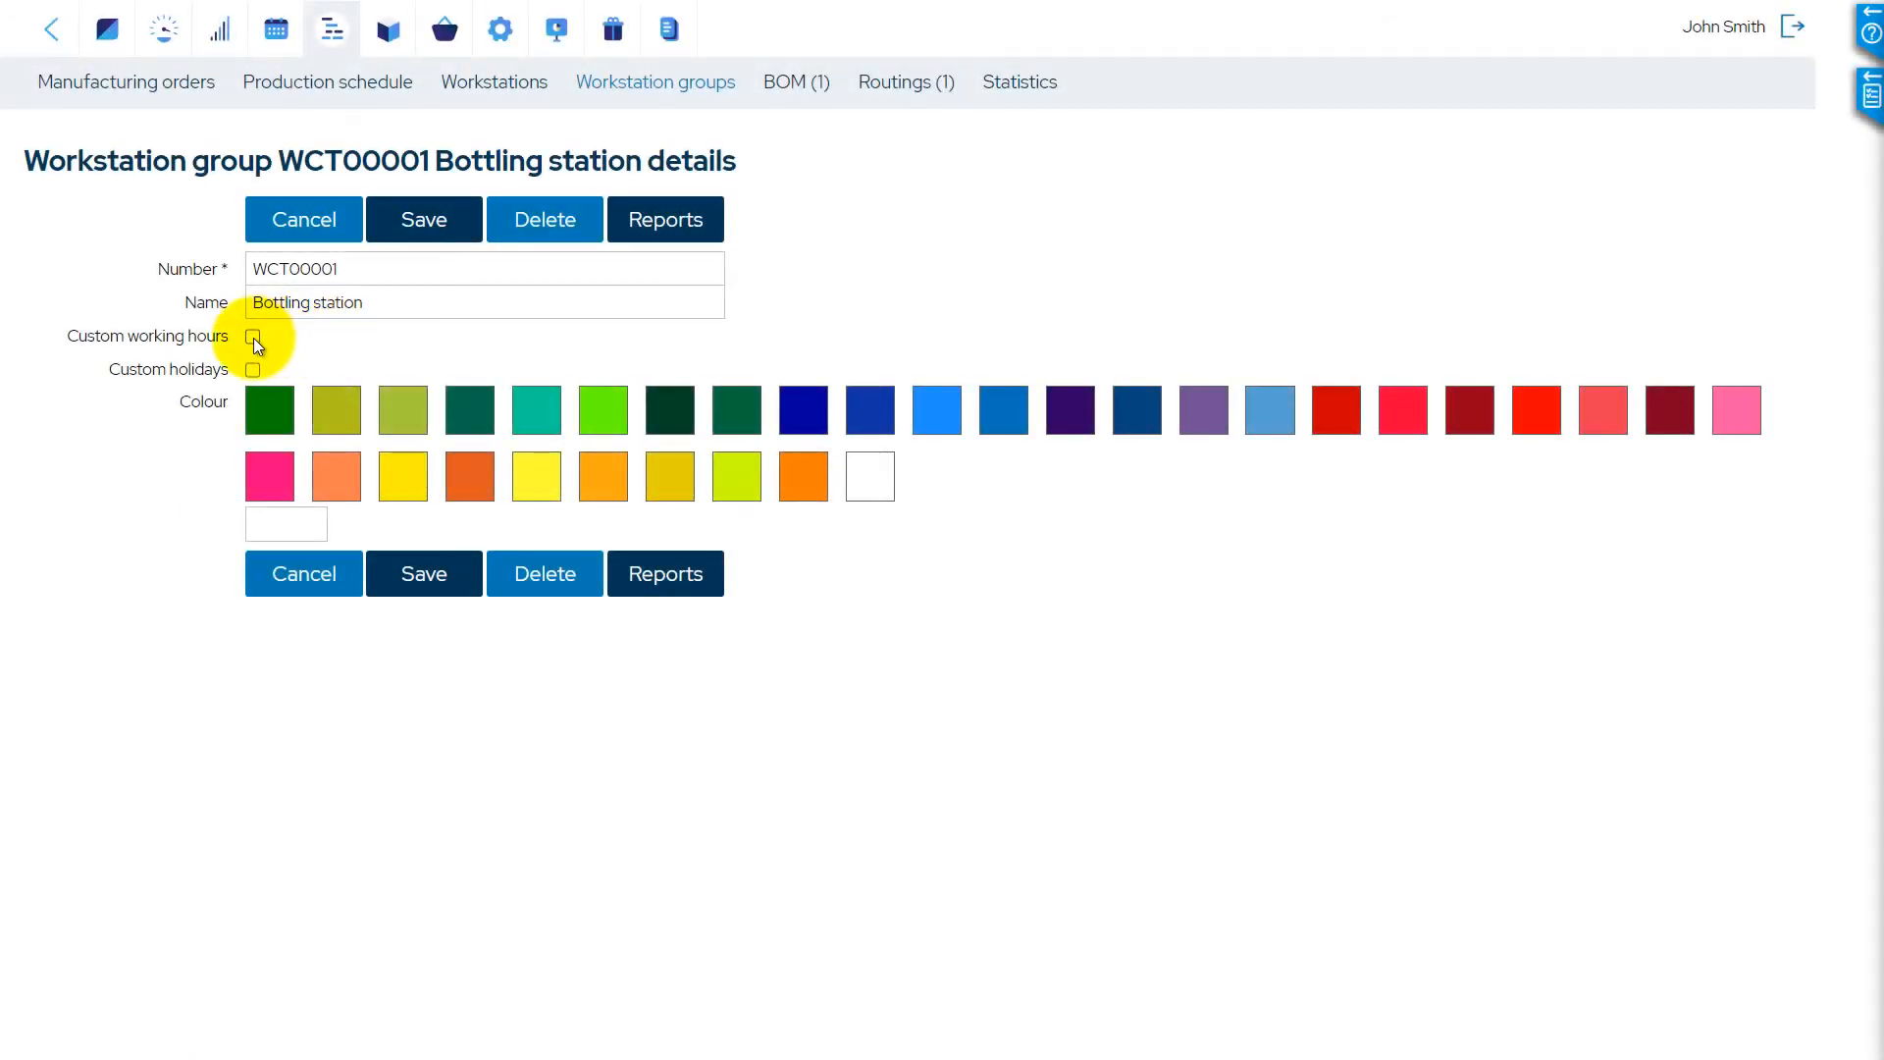
Tick and untick Custom working hours for Bottling station, then show the Holidays settings
left_click(252, 337)
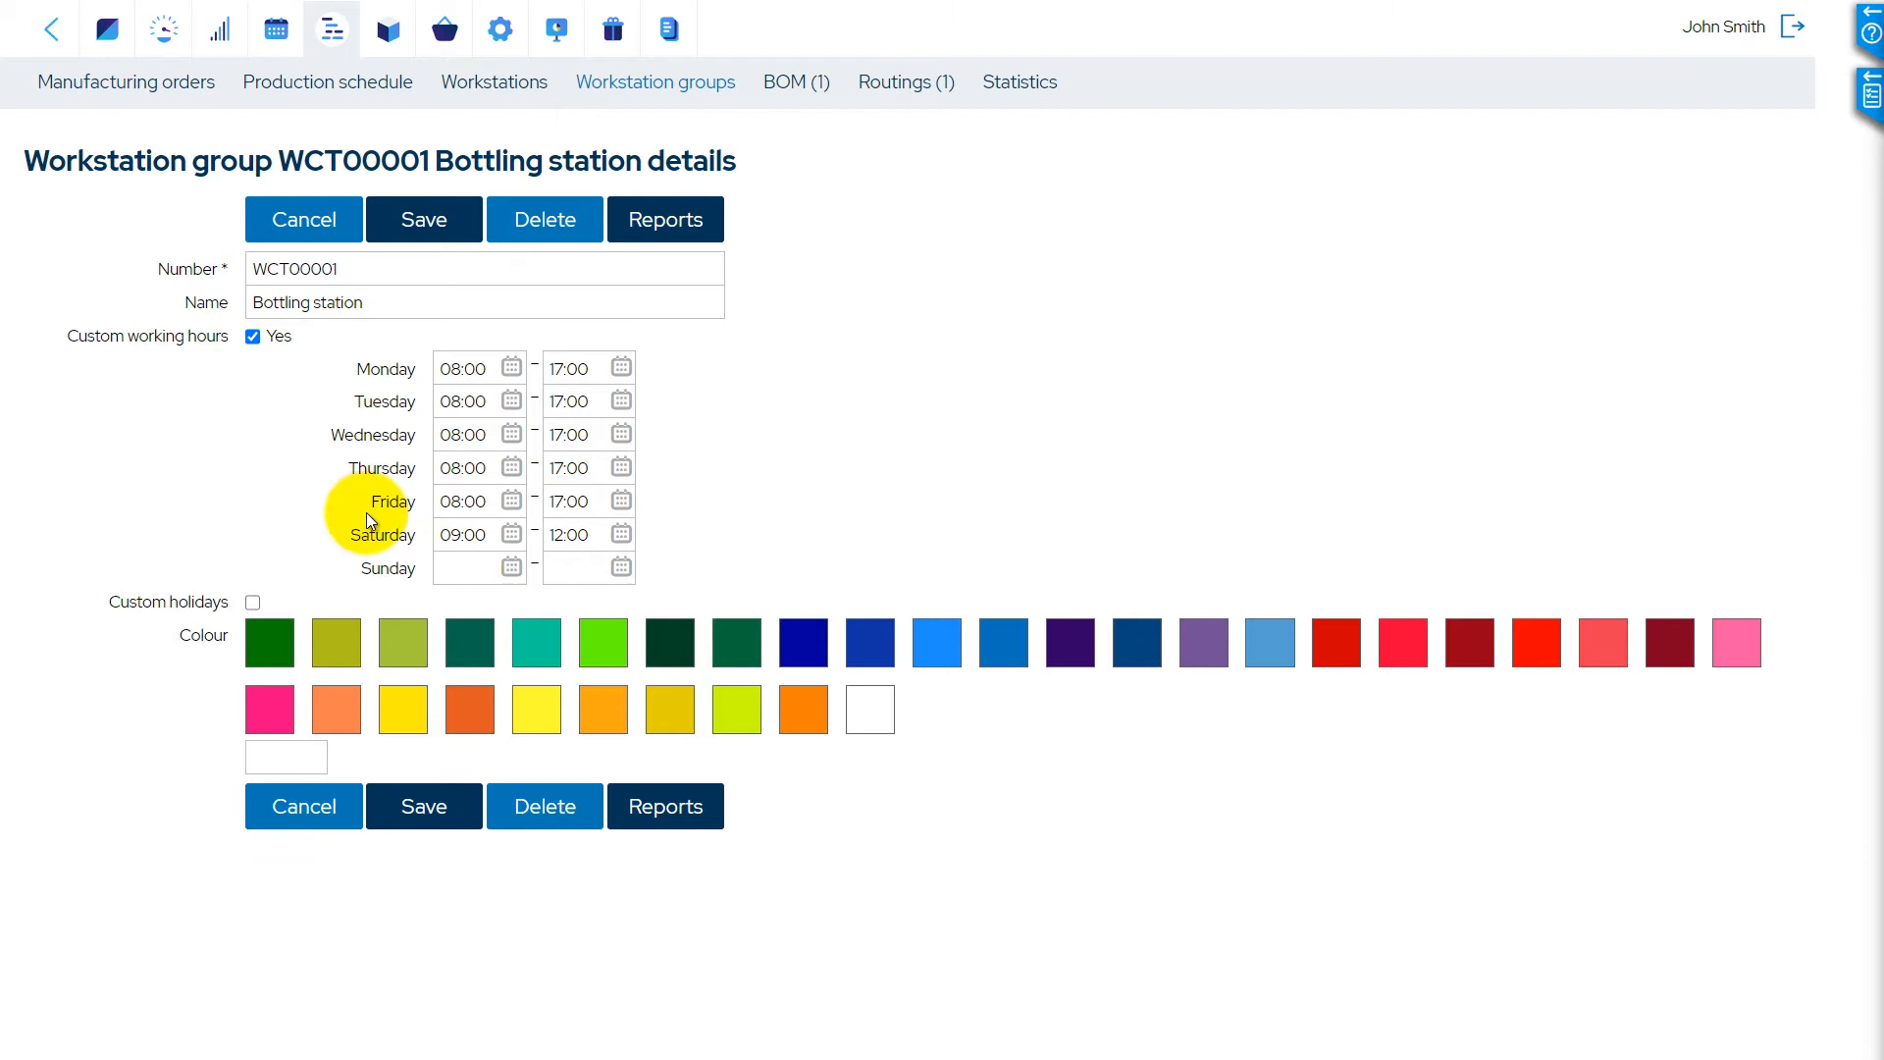
left_click(253, 337)
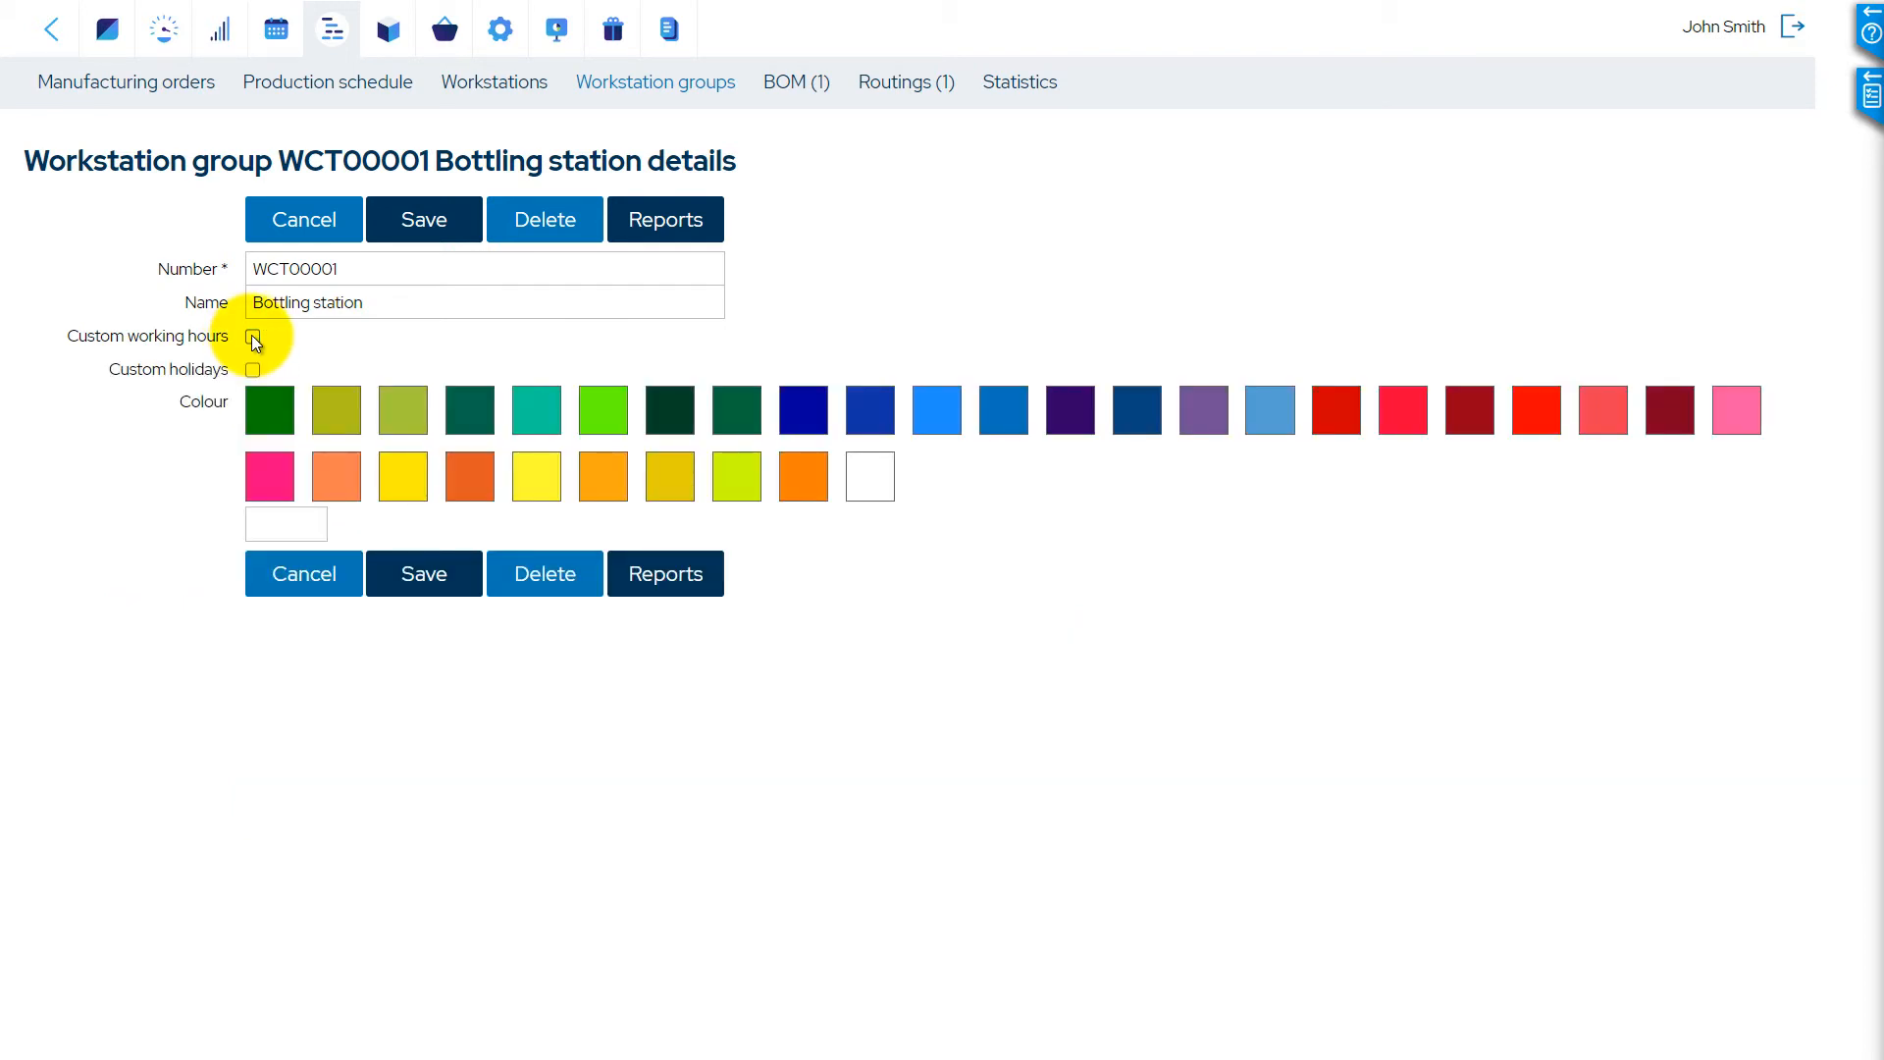
left_click(499, 28)
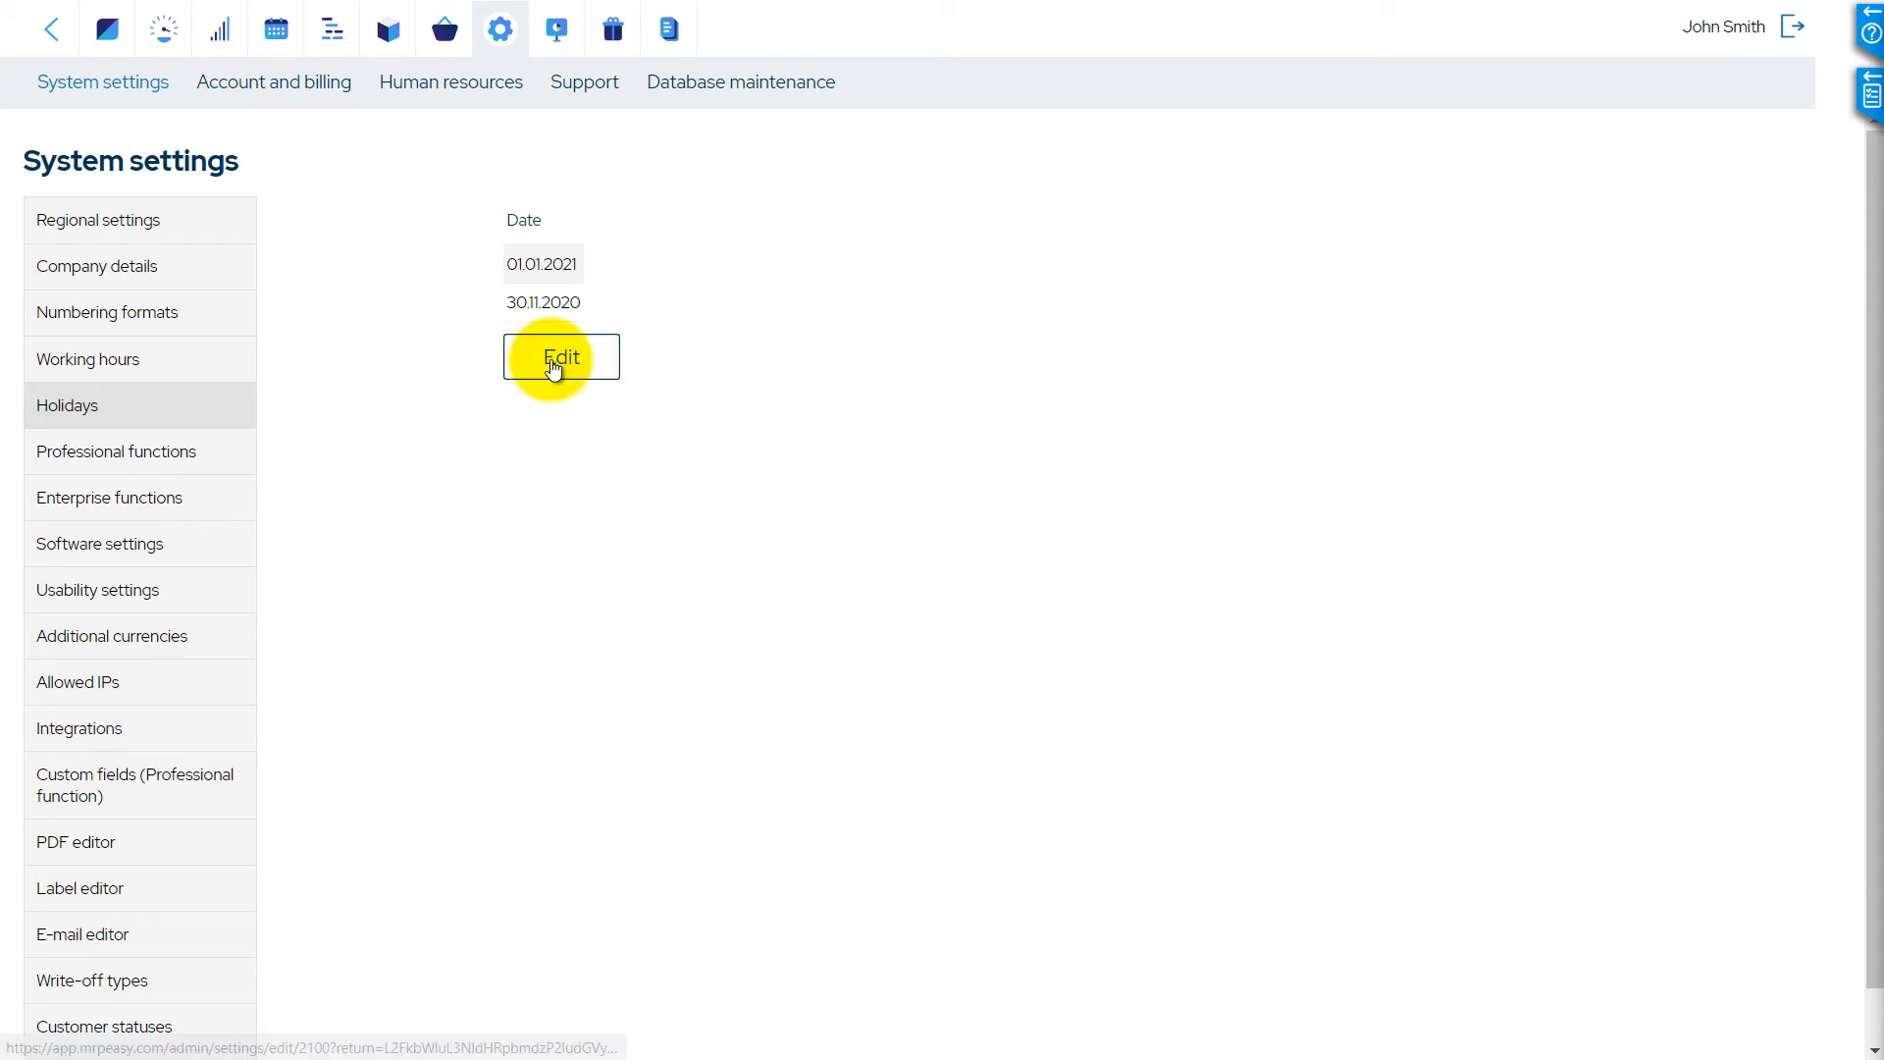
Edit holidays, turn Custom holidays off, then start editing the PDF editor settings
left_click(562, 357)
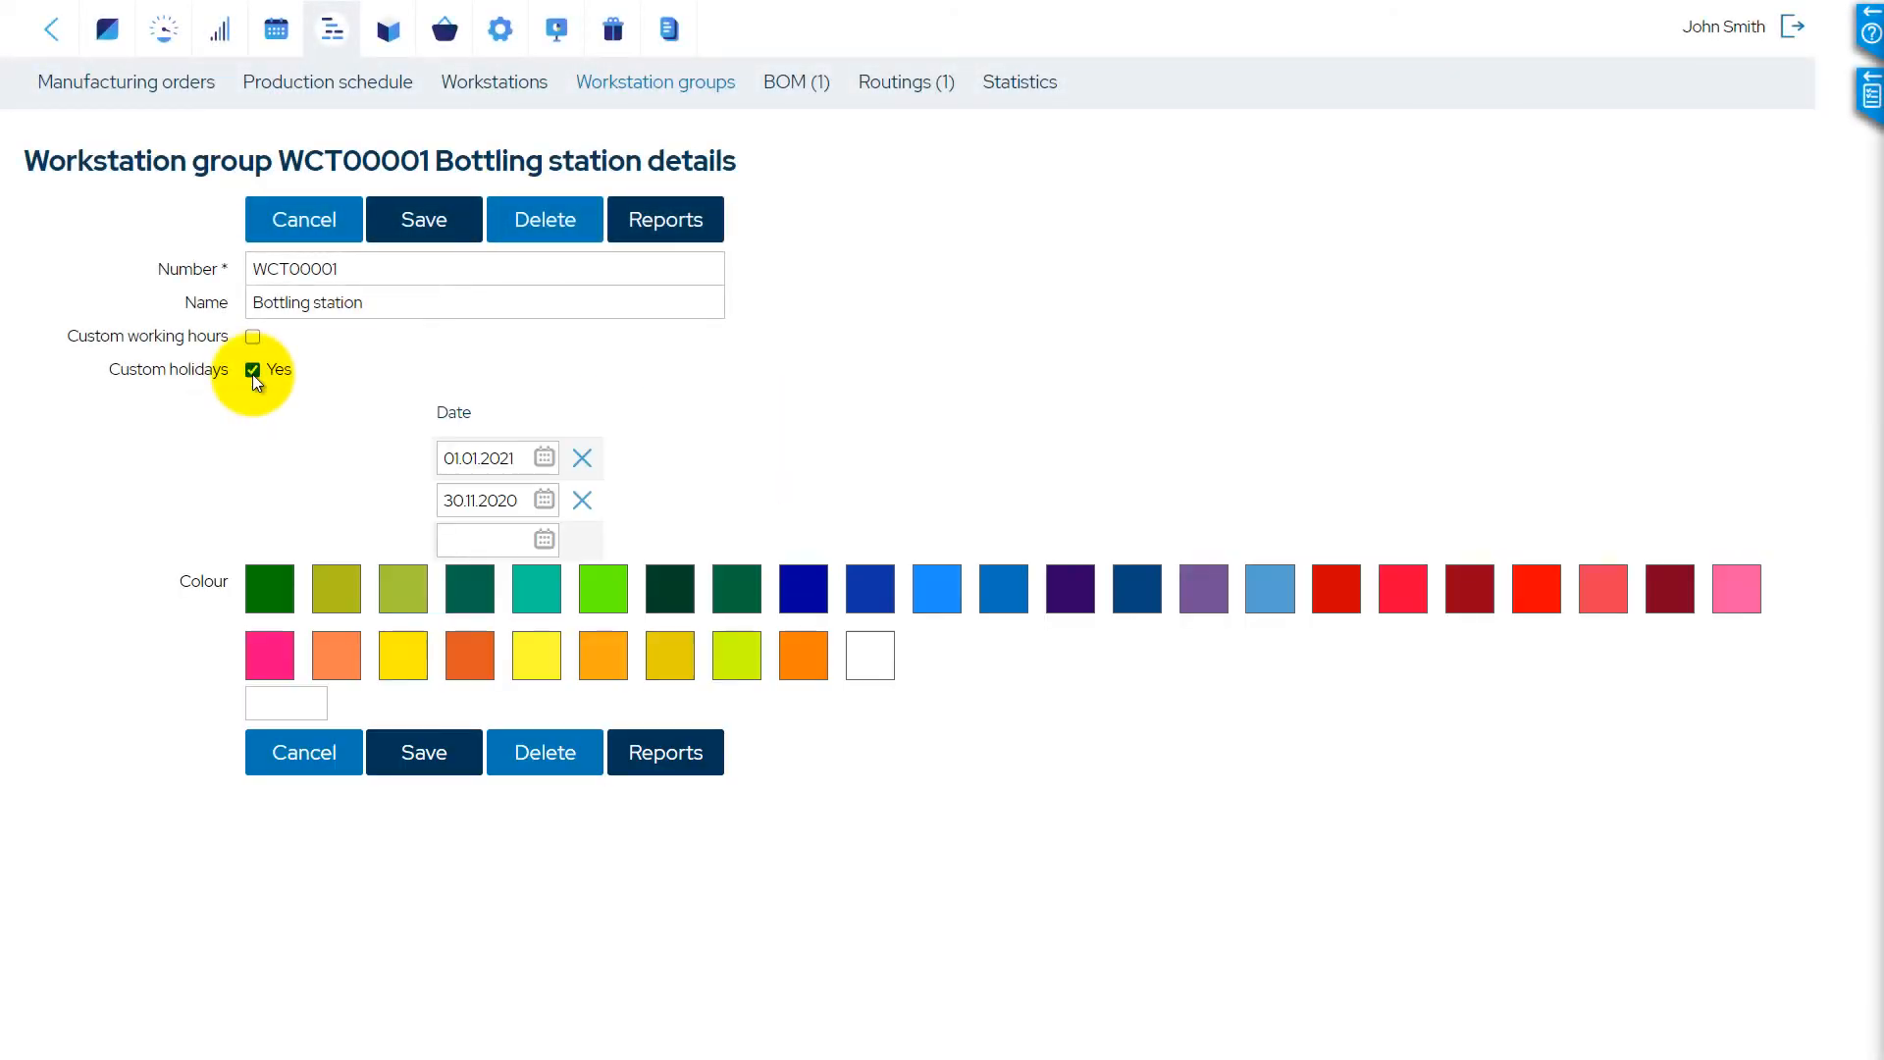
left_click(252, 369)
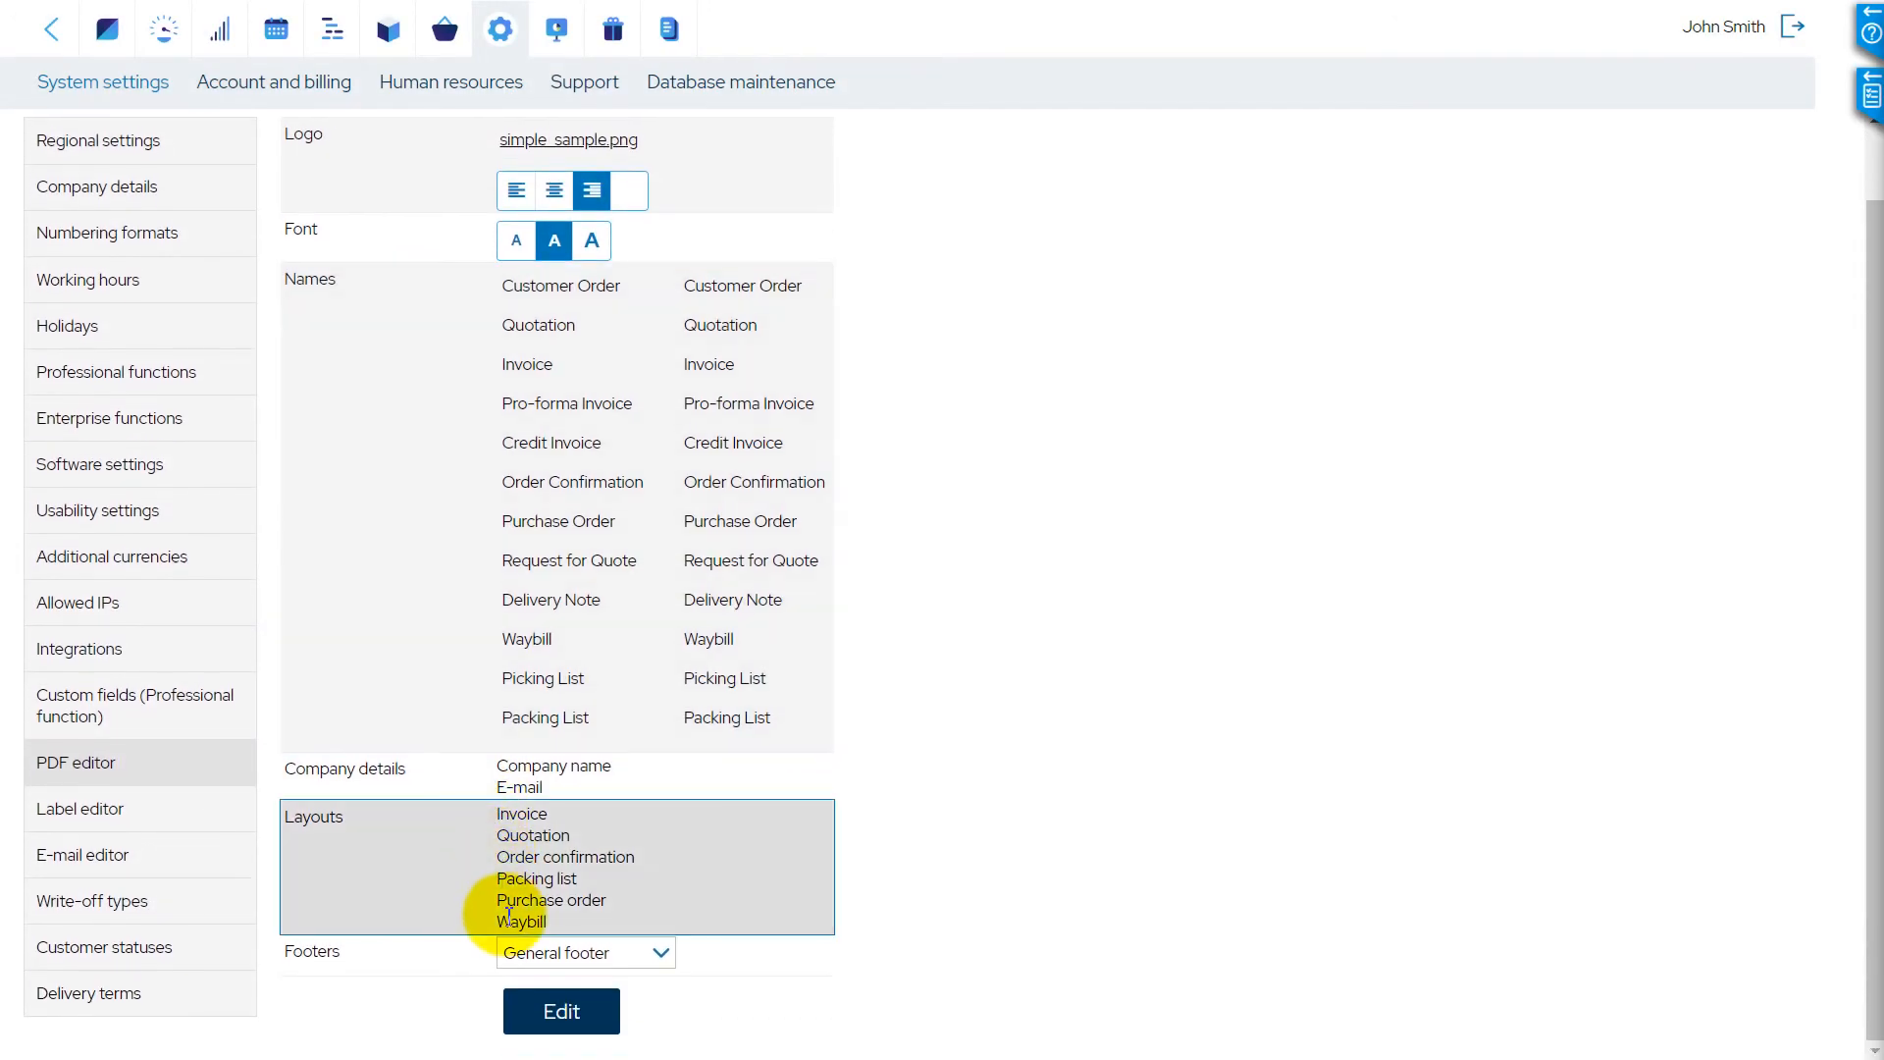
left_click(561, 1009)
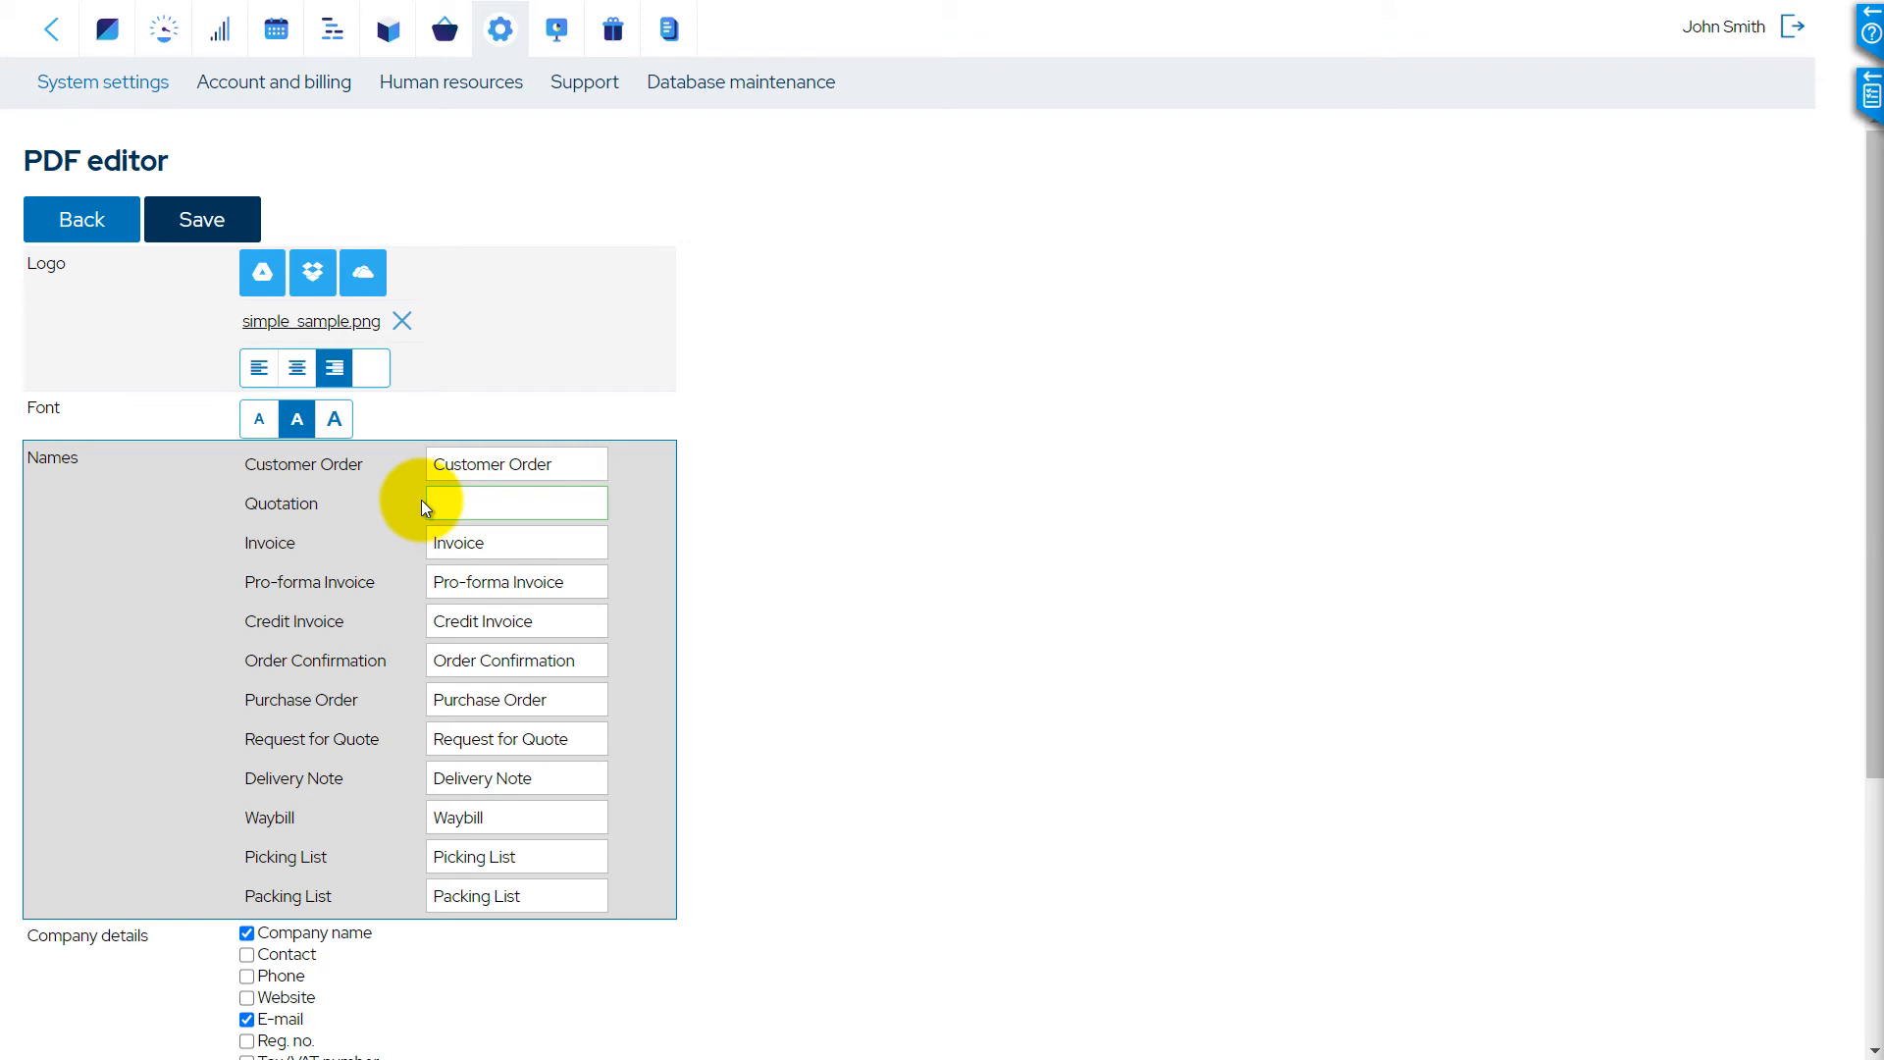
Rename Quotation to 'Offer' and include contact person, phone, website and registration number
type("Offer")
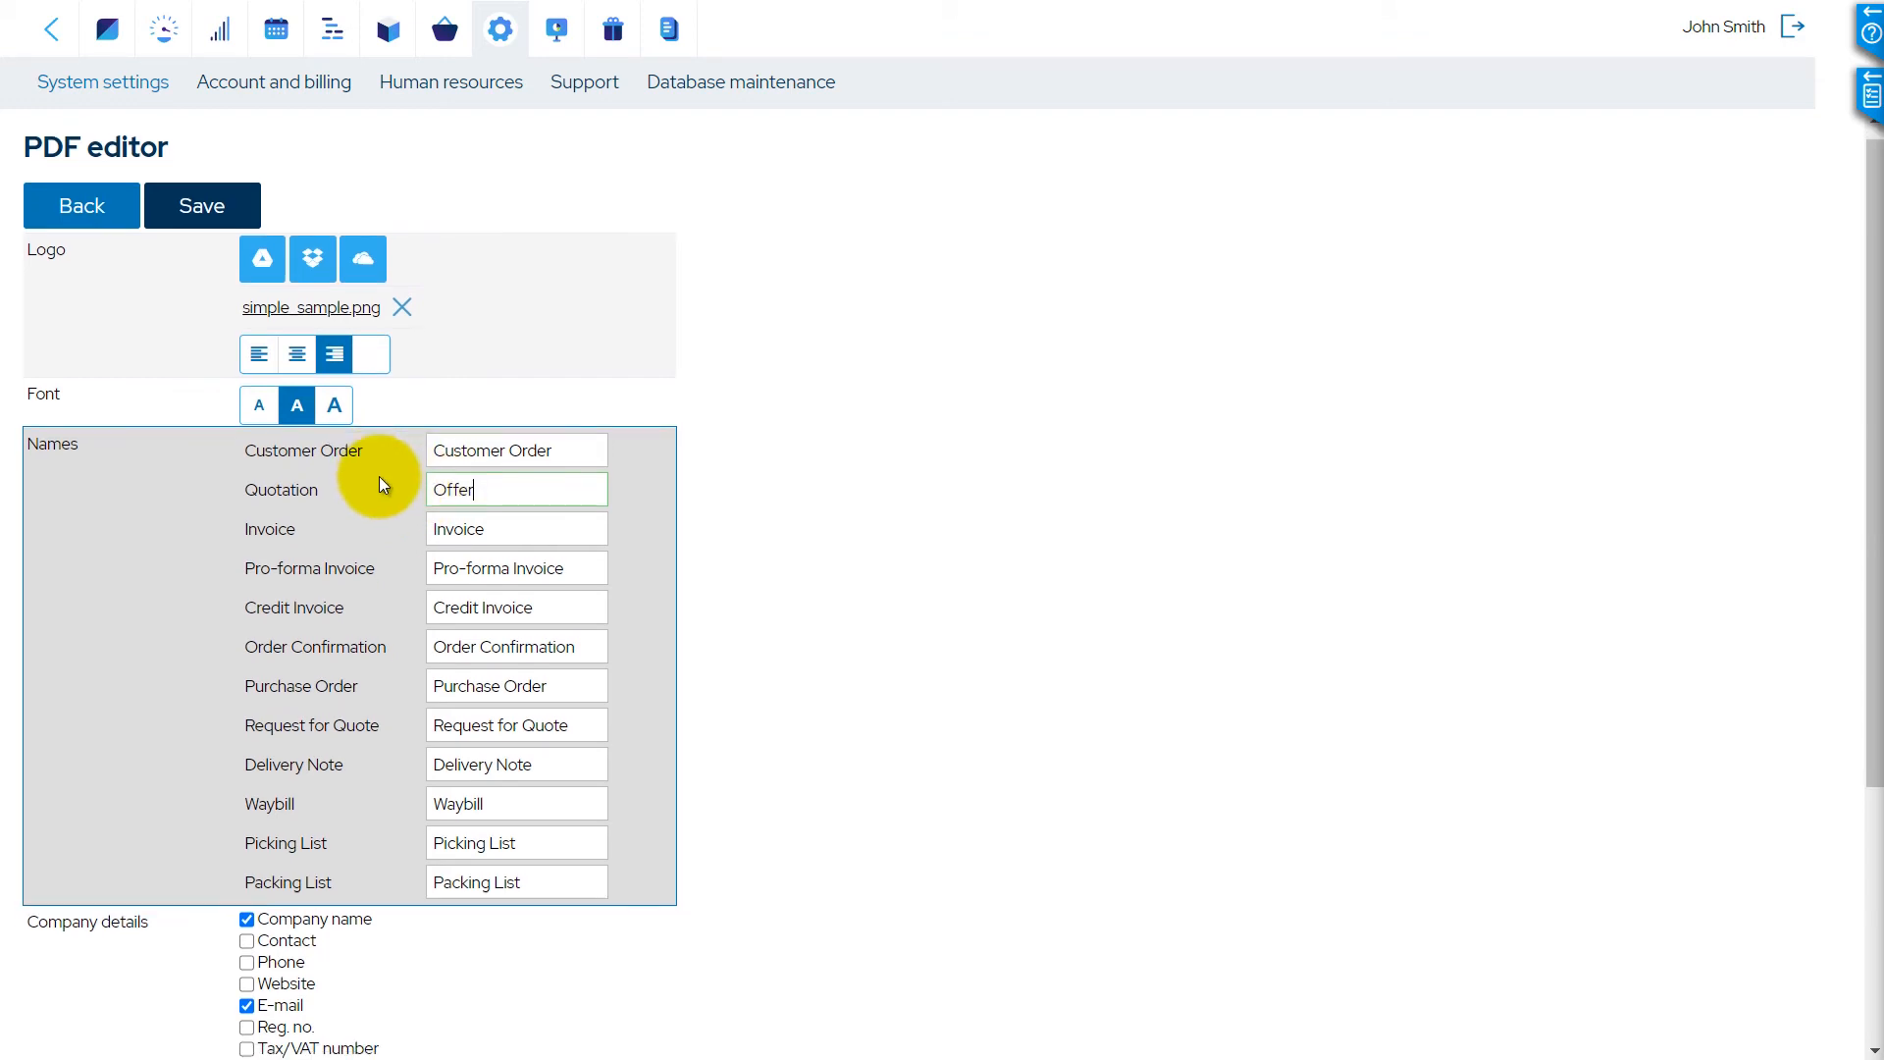
scroll("down", 3)
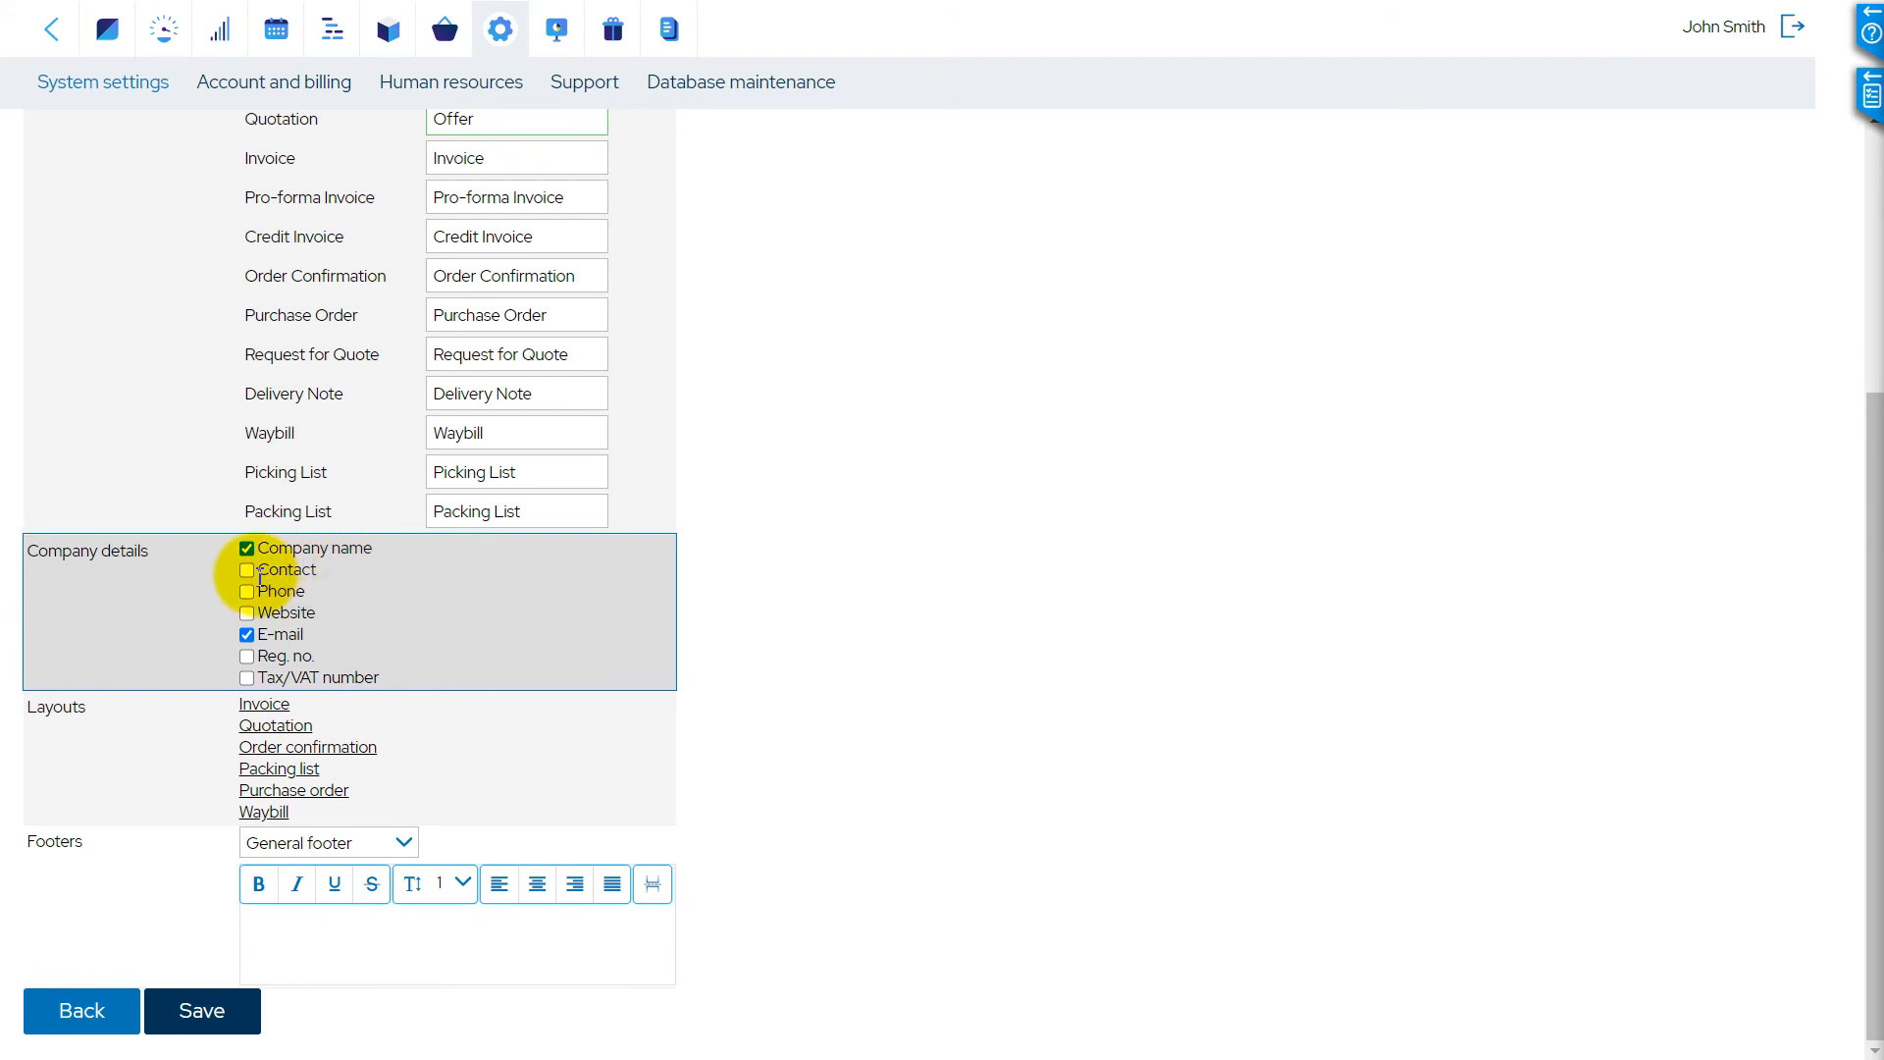
left_click(247, 590)
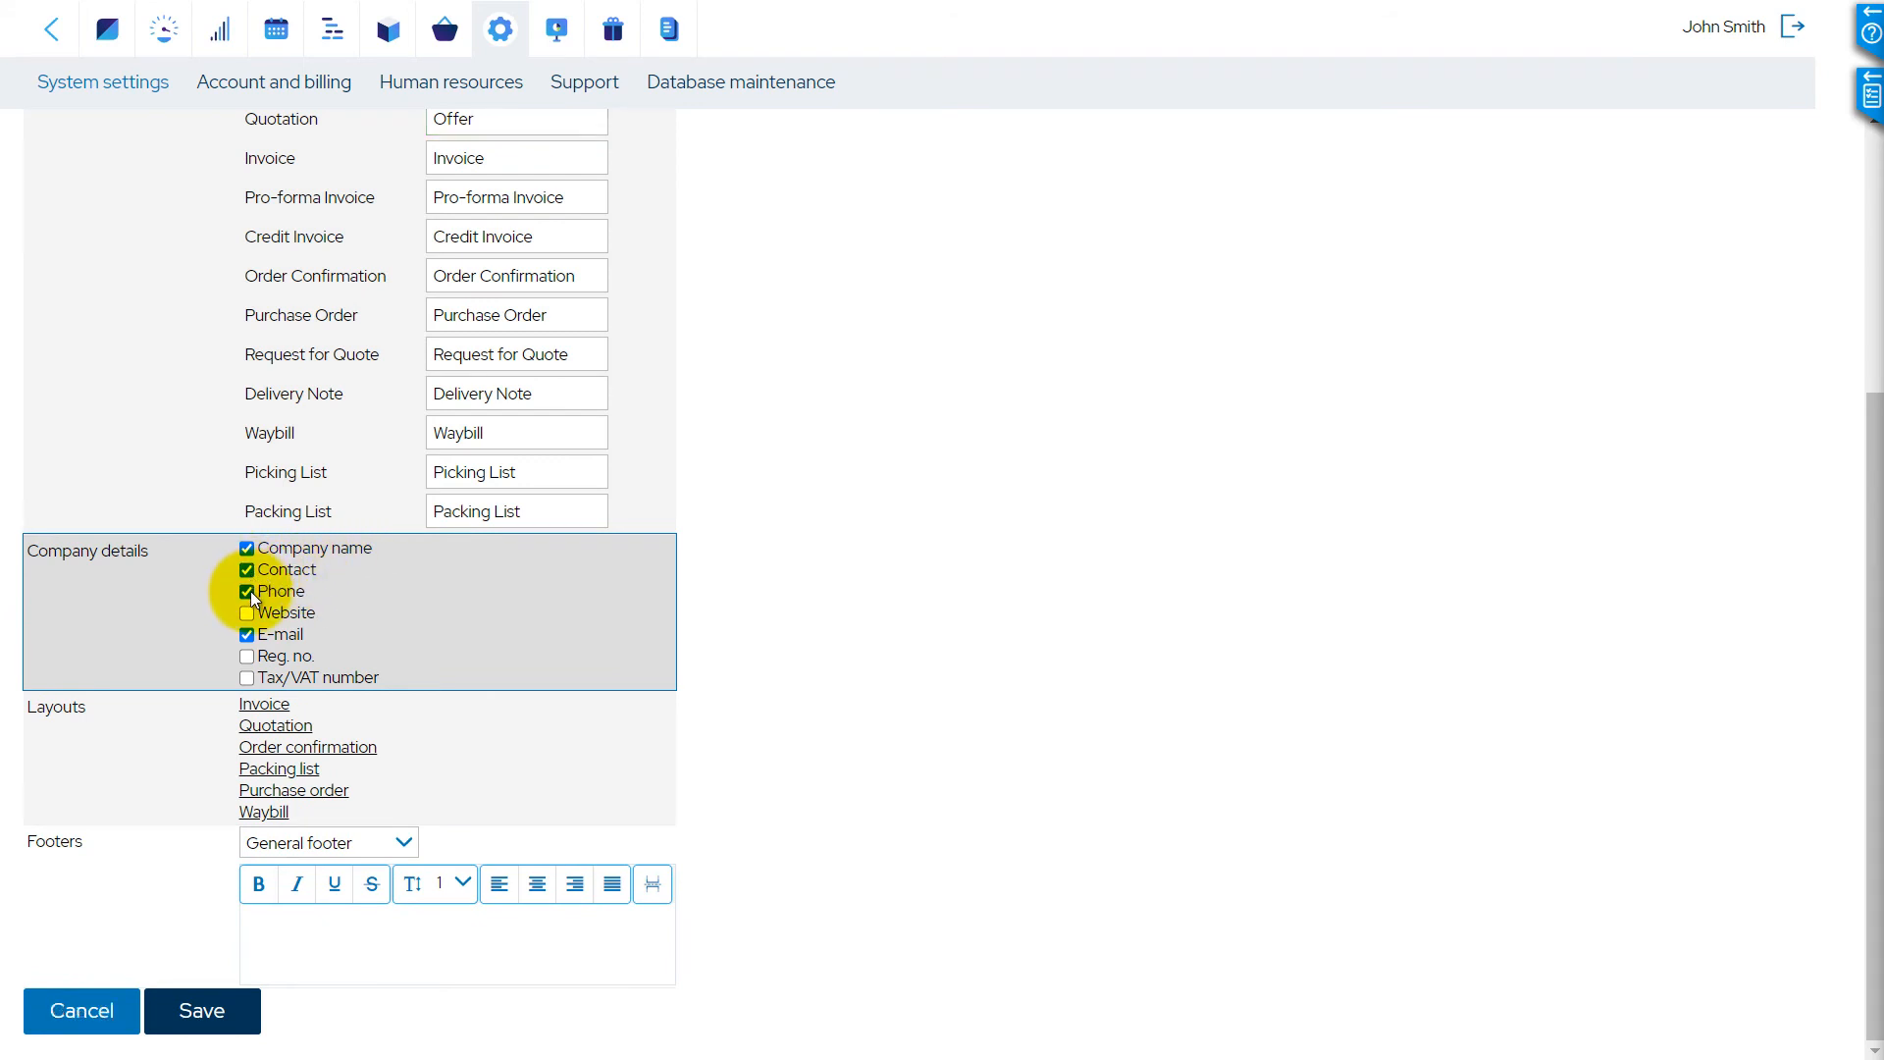
left_click(247, 613)
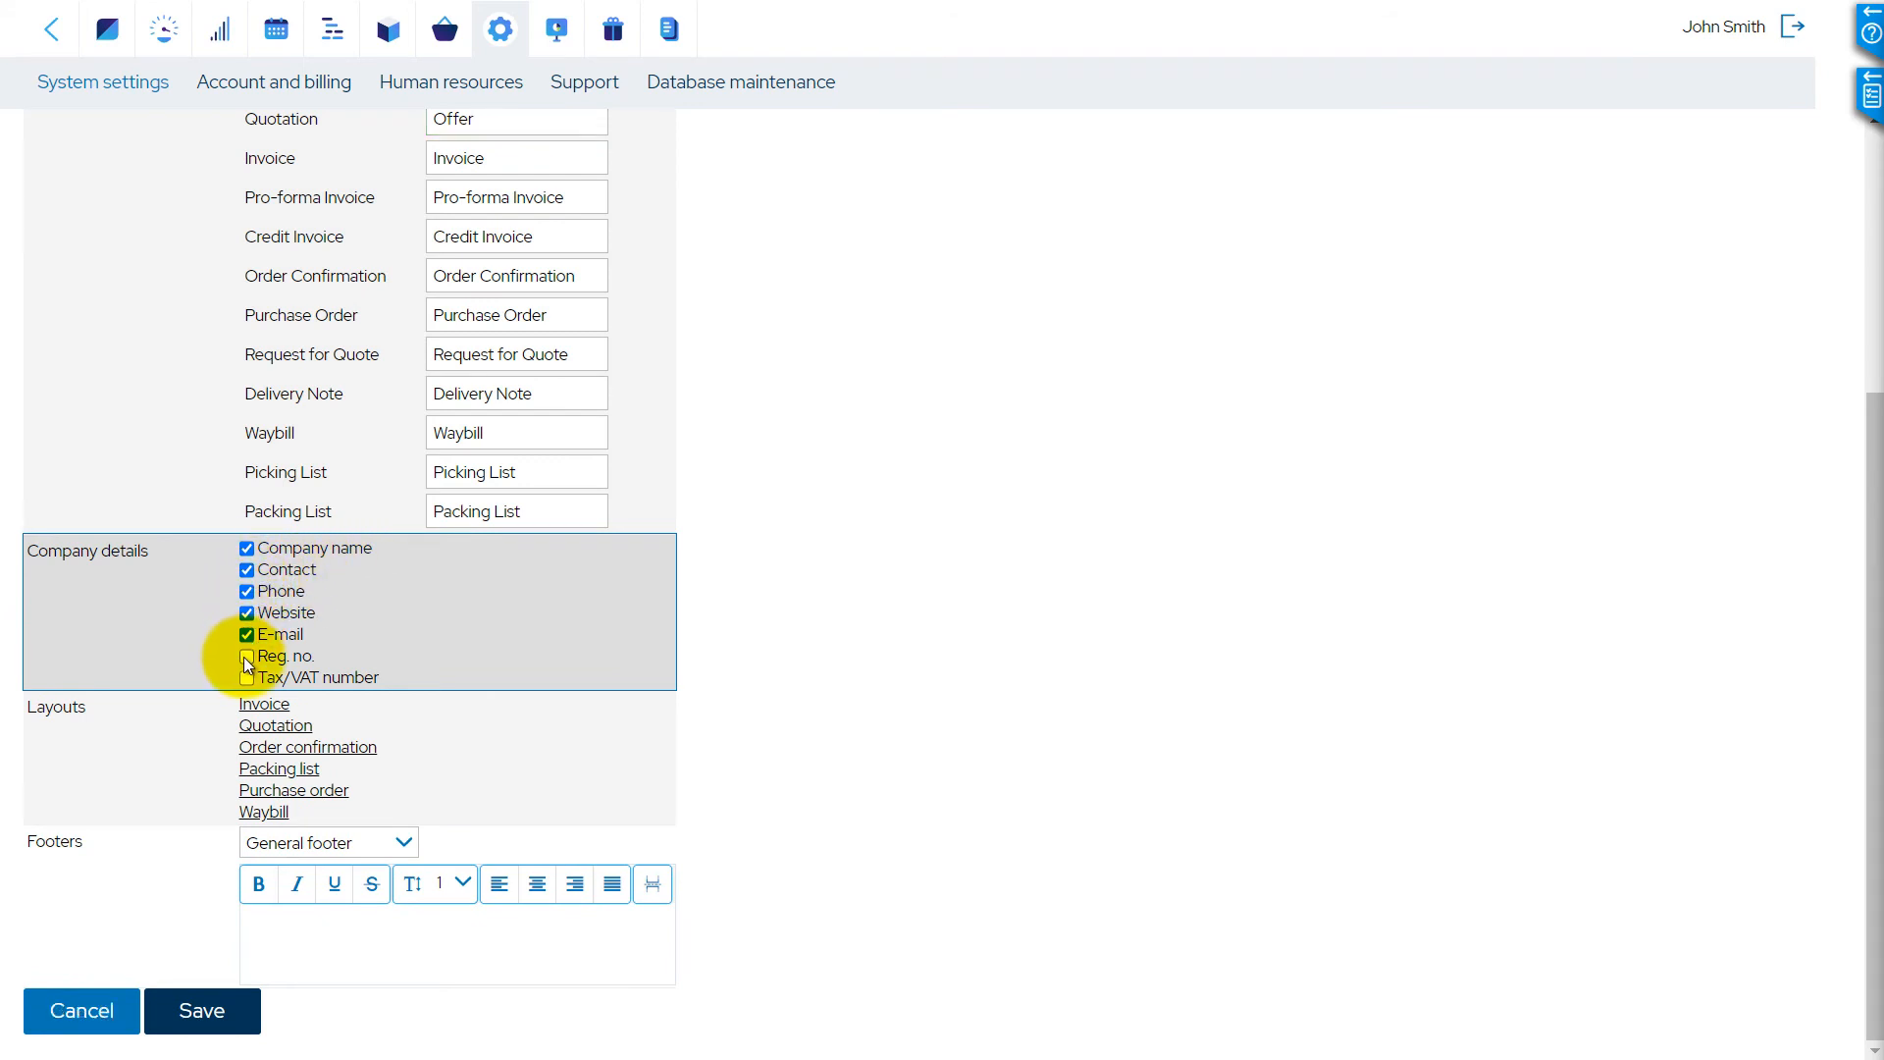
left_click(247, 655)
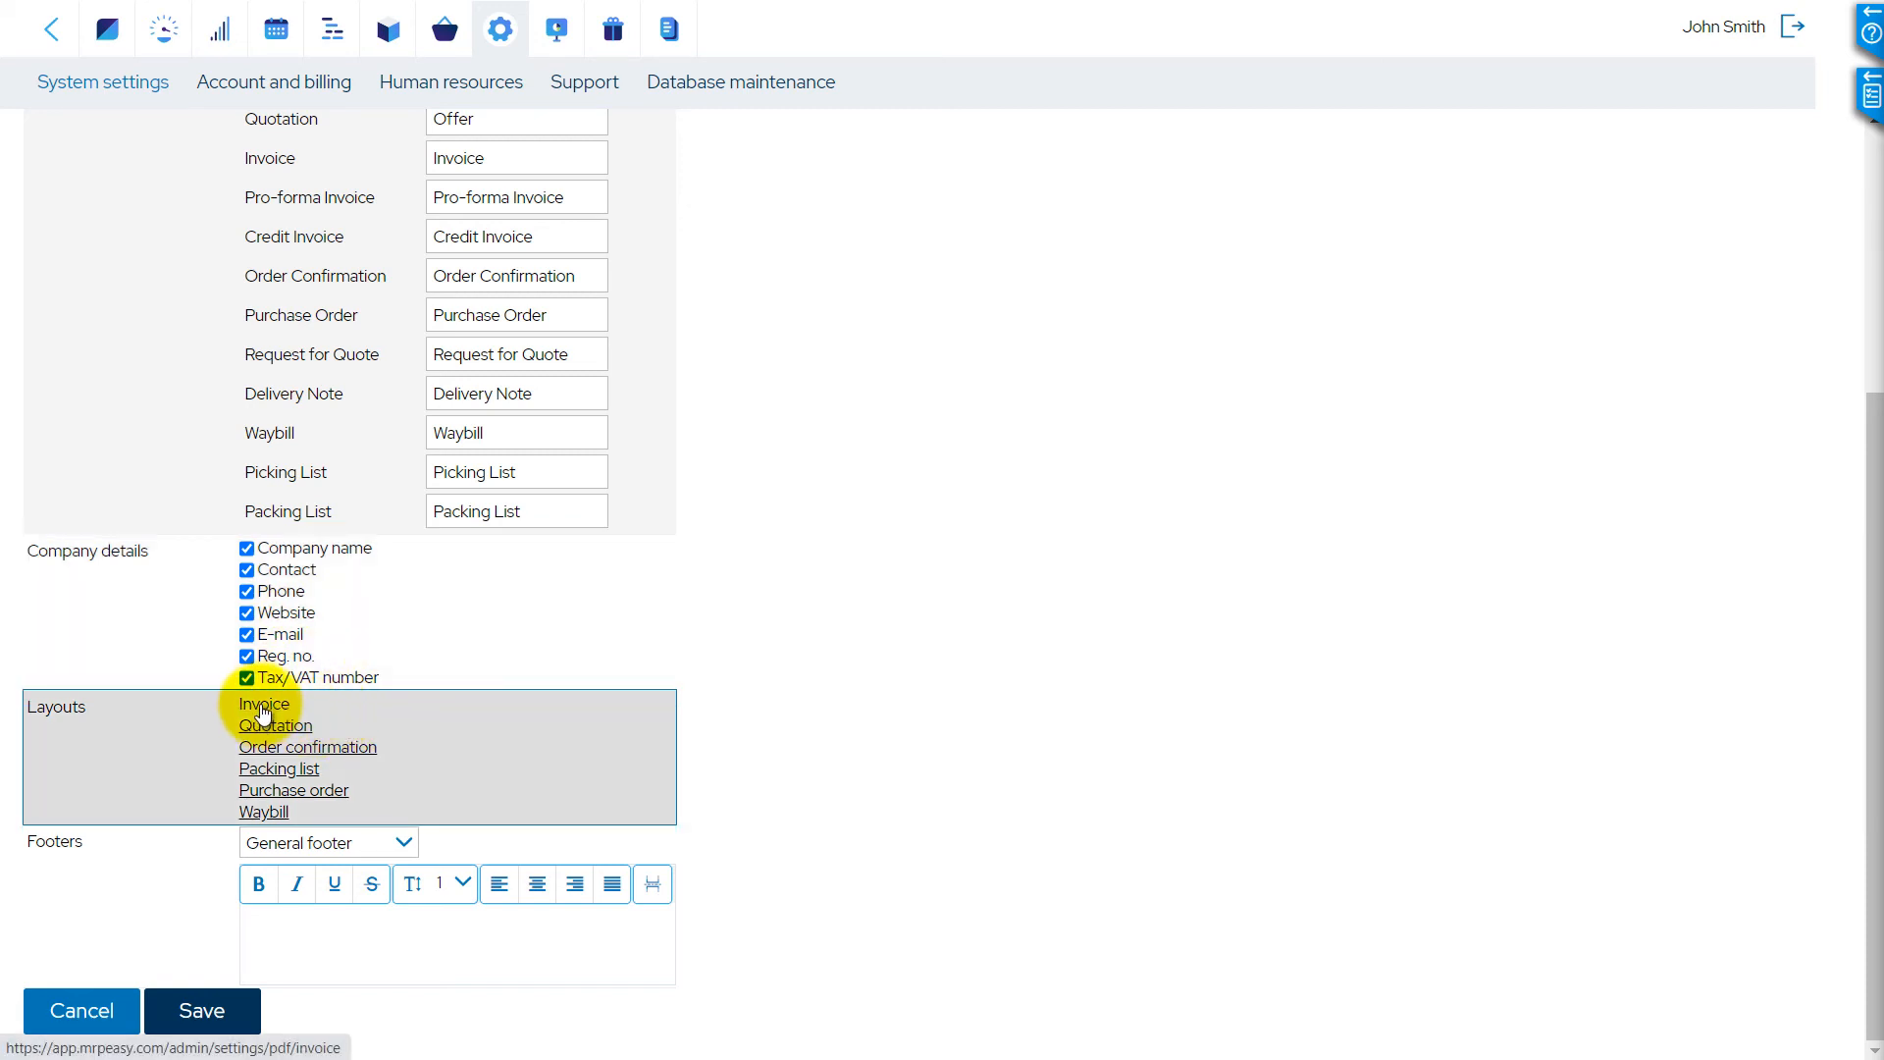
left_click(262, 703)
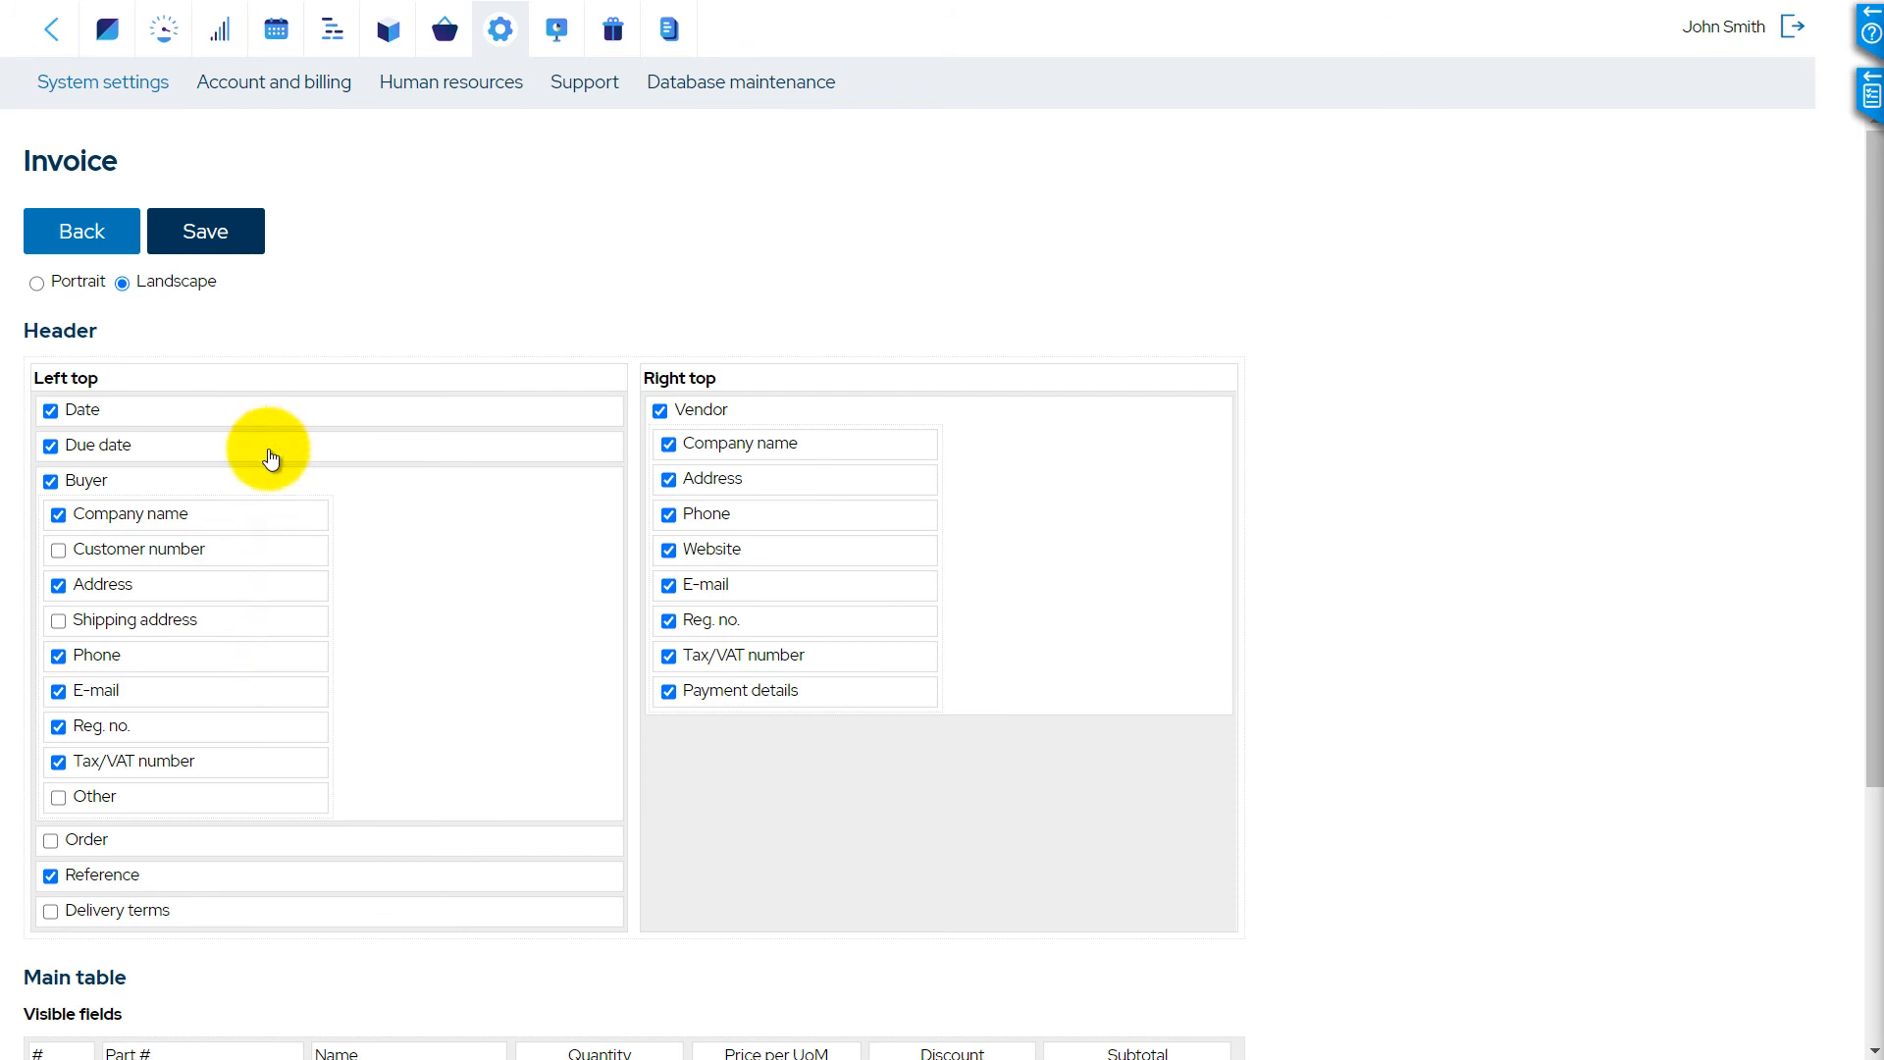
scroll("down", 3)
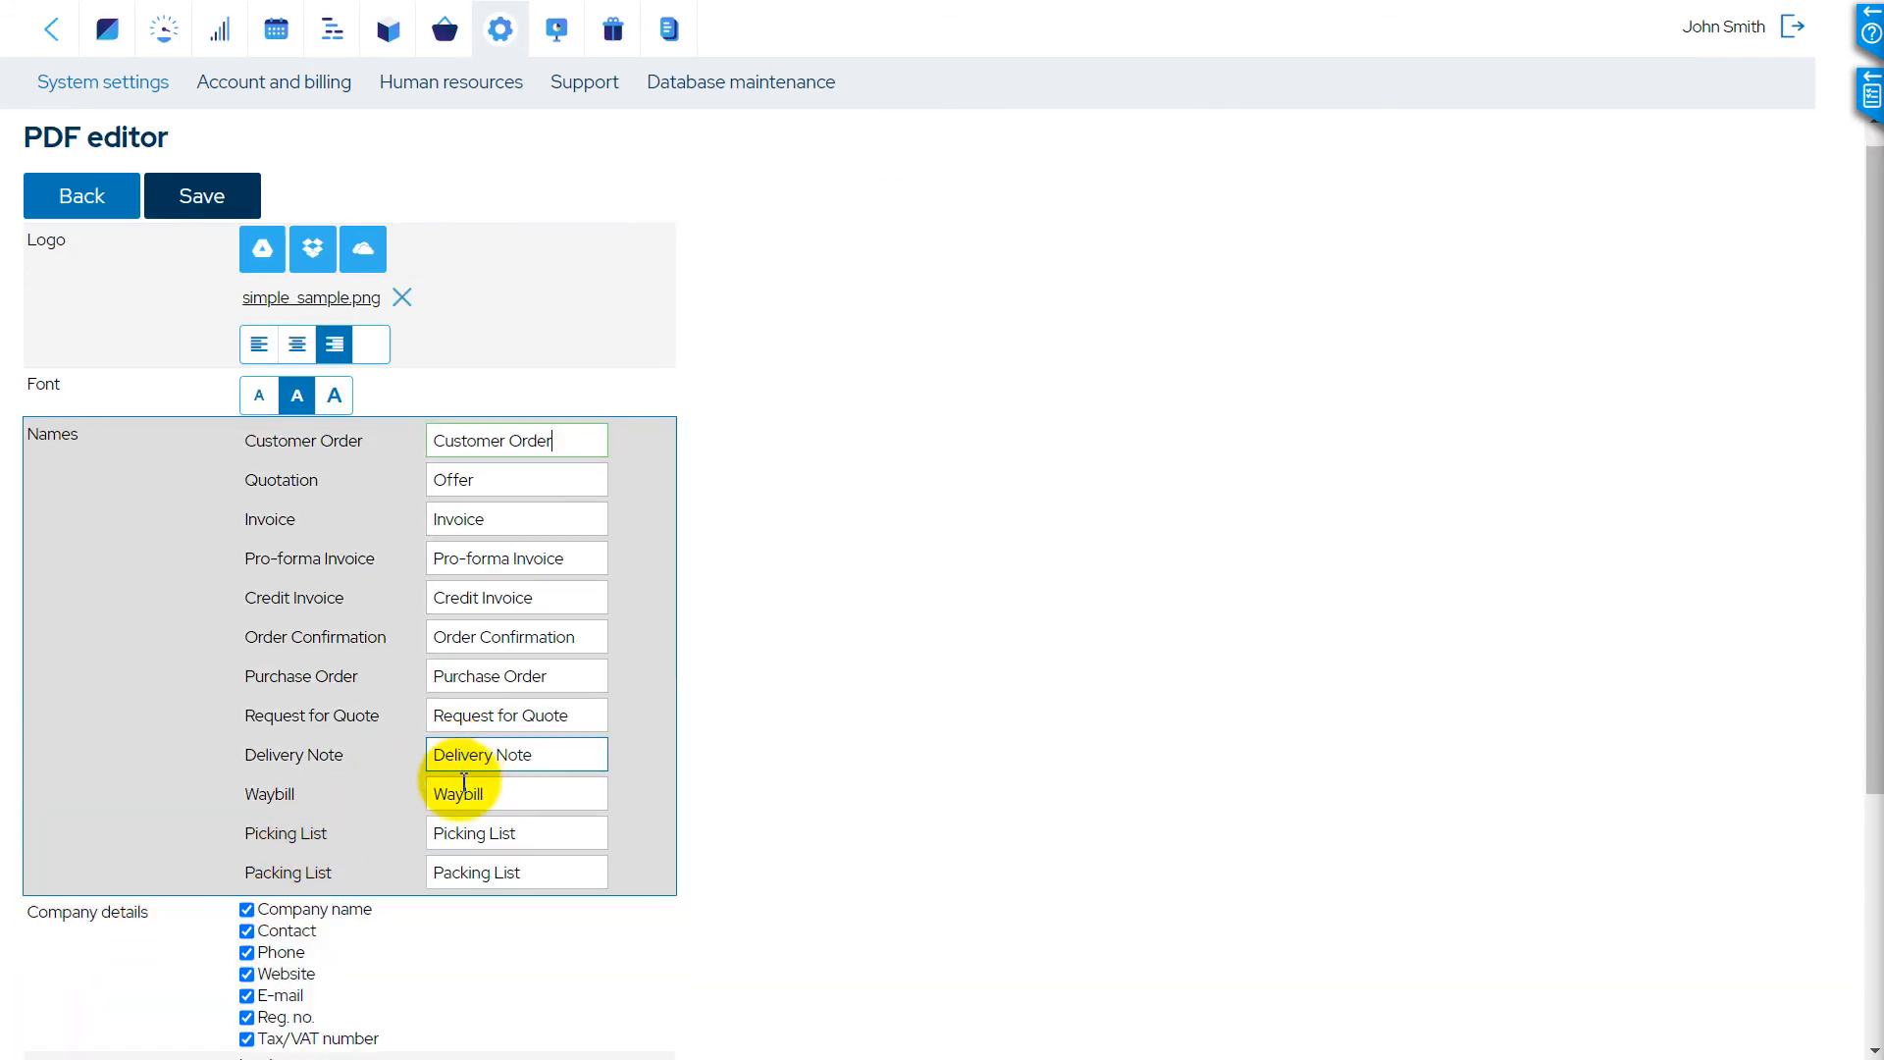
scroll("down", 3)
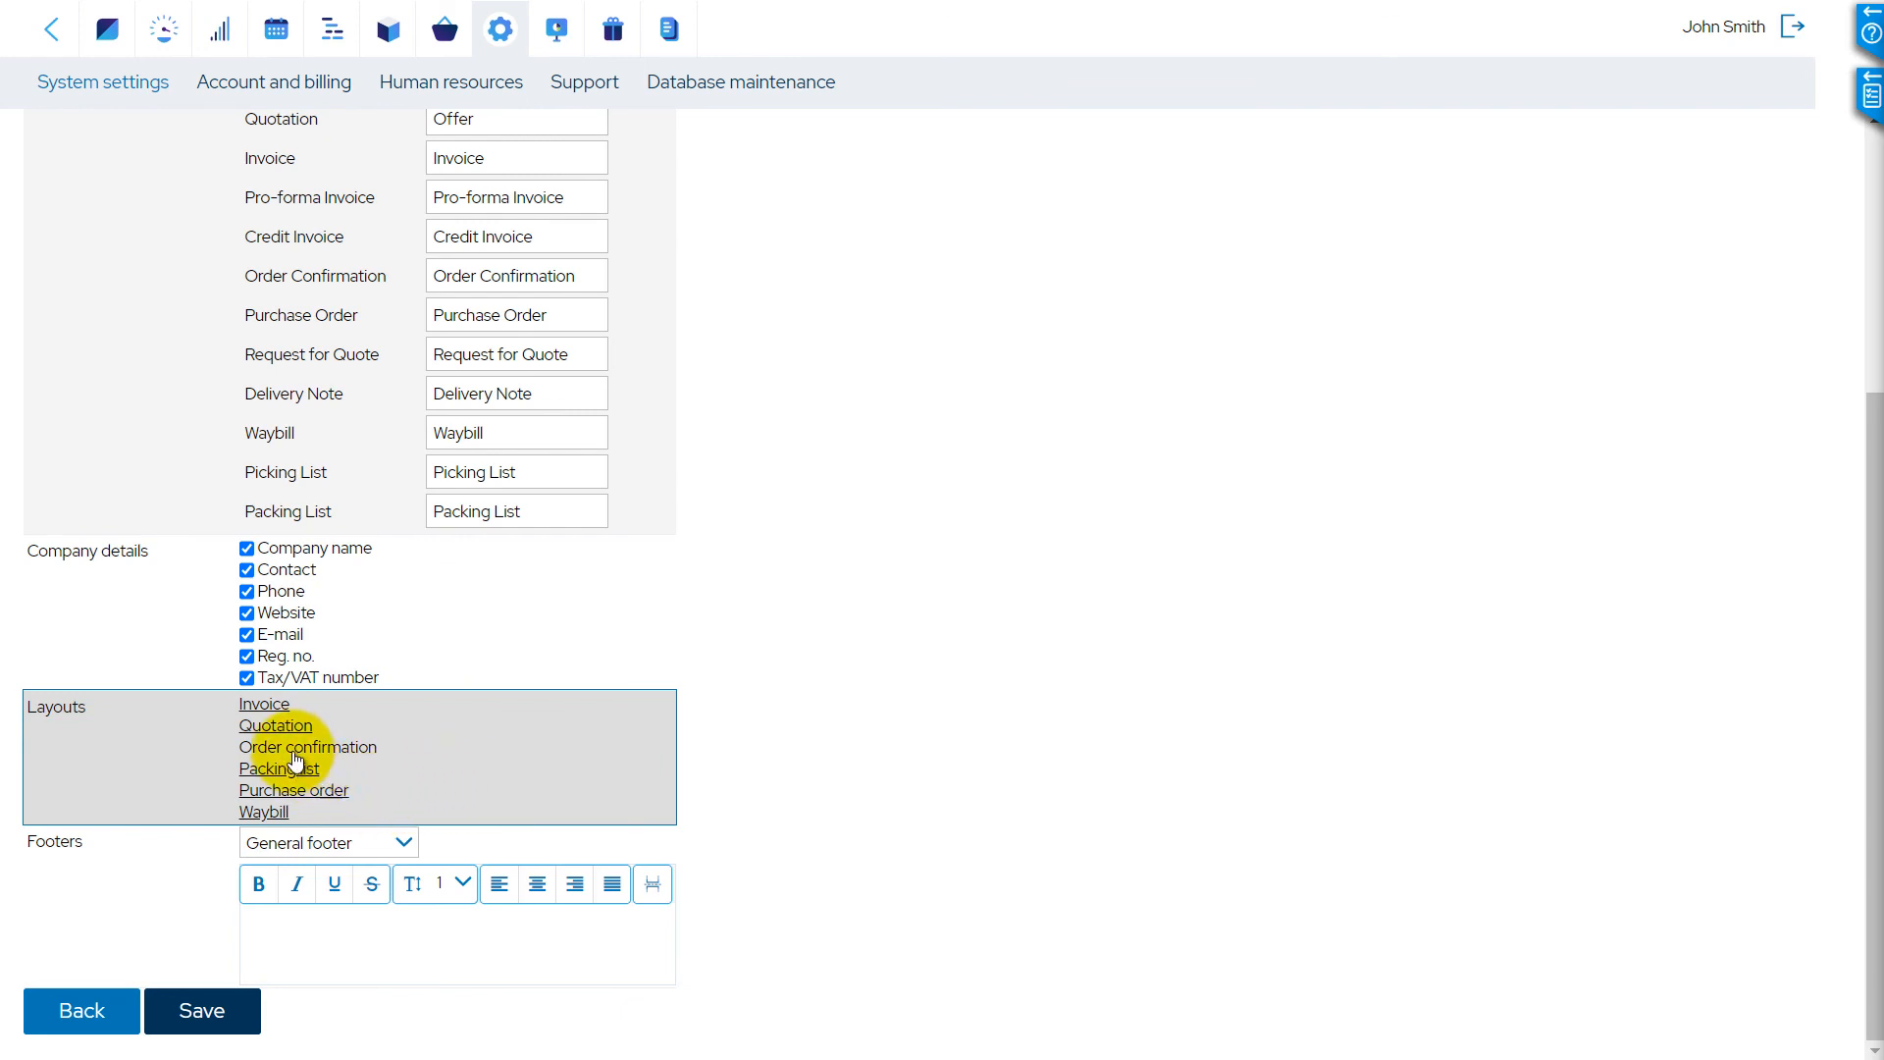
Save the PDF editor settings and show the Pro-forma Invoice footer's terms text
left_click(200, 1010)
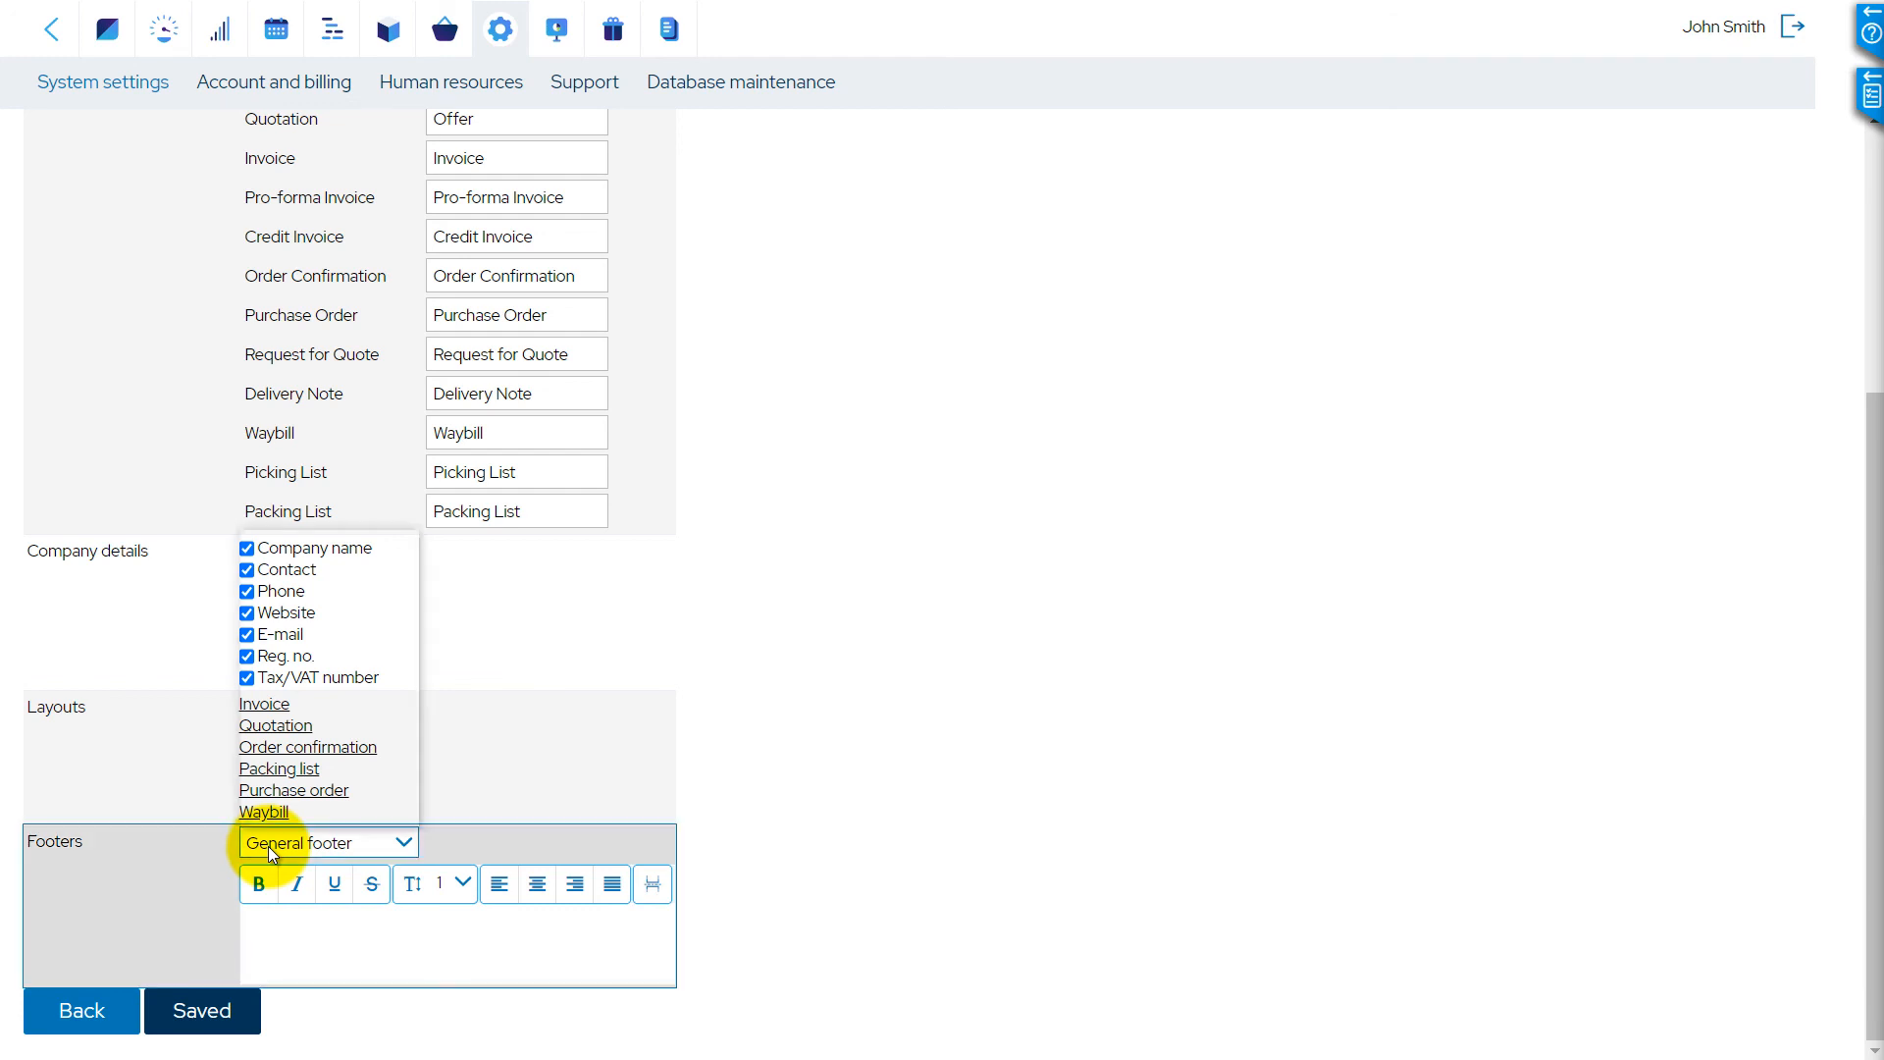
left_click(327, 841)
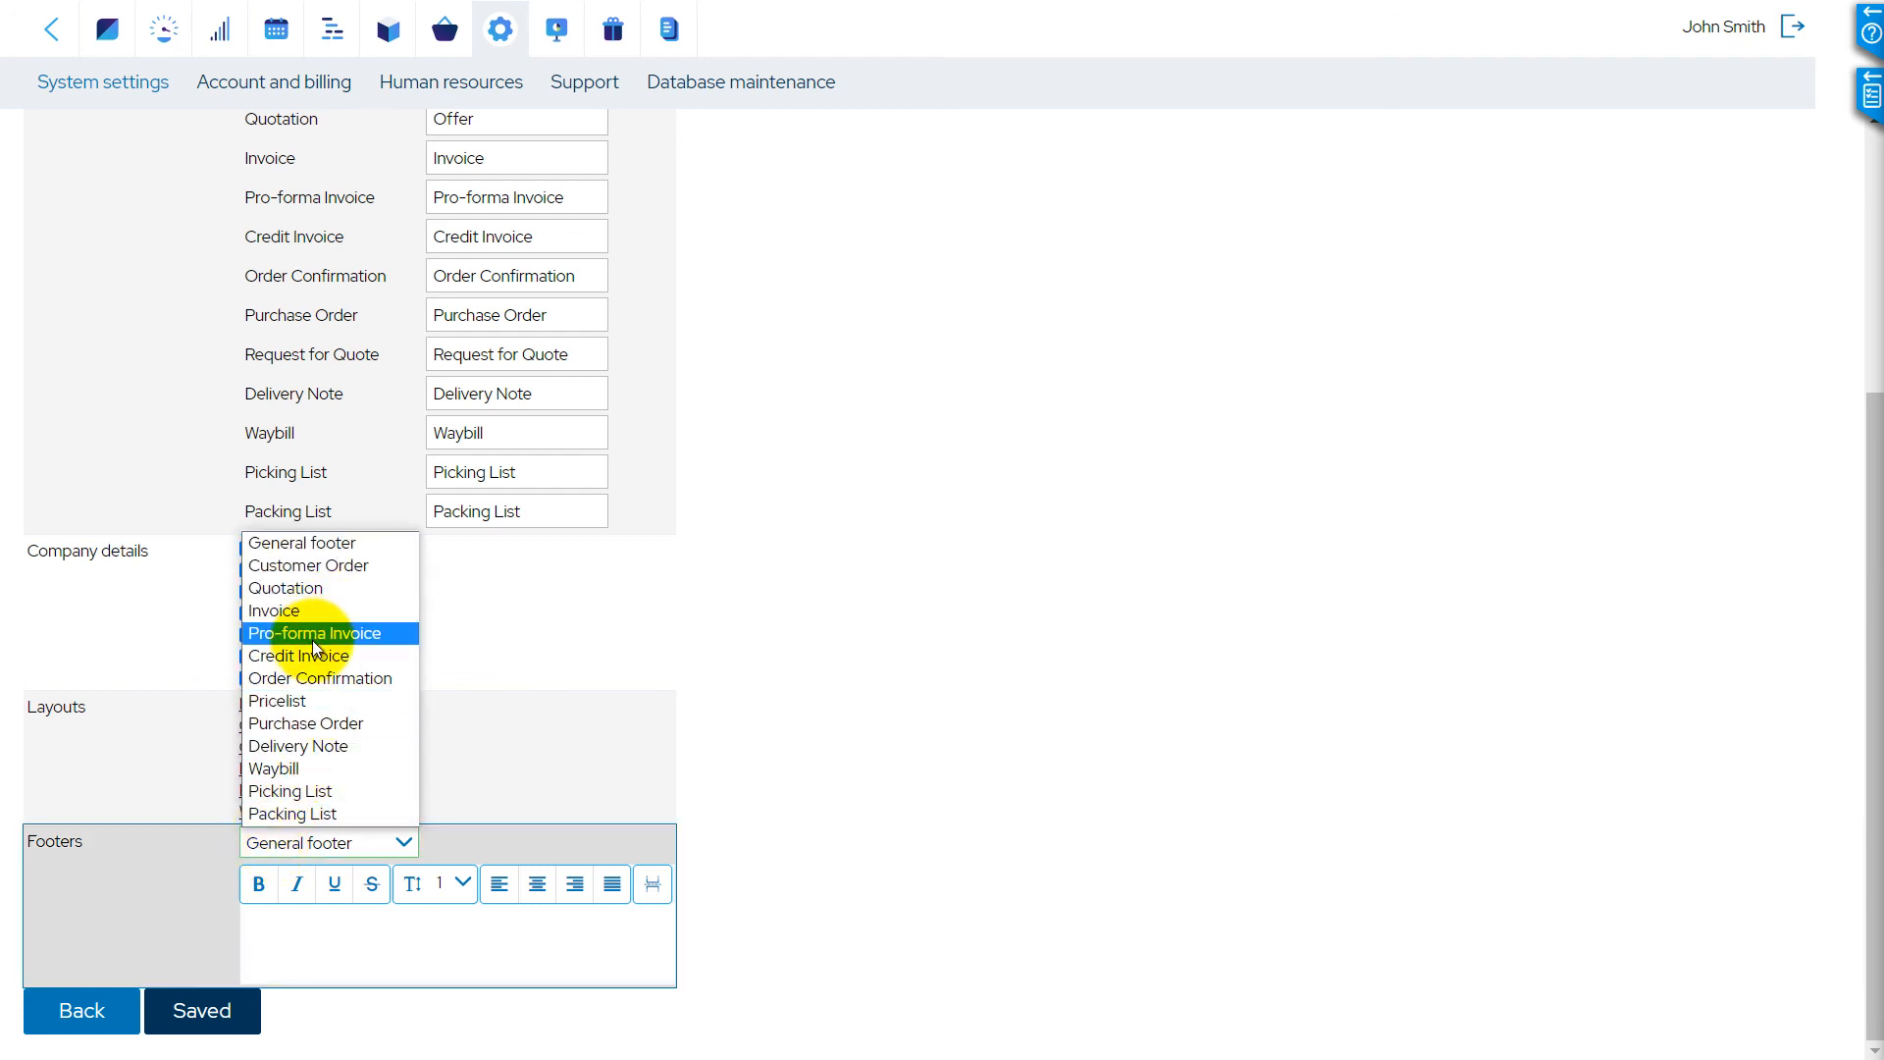
left_click(311, 633)
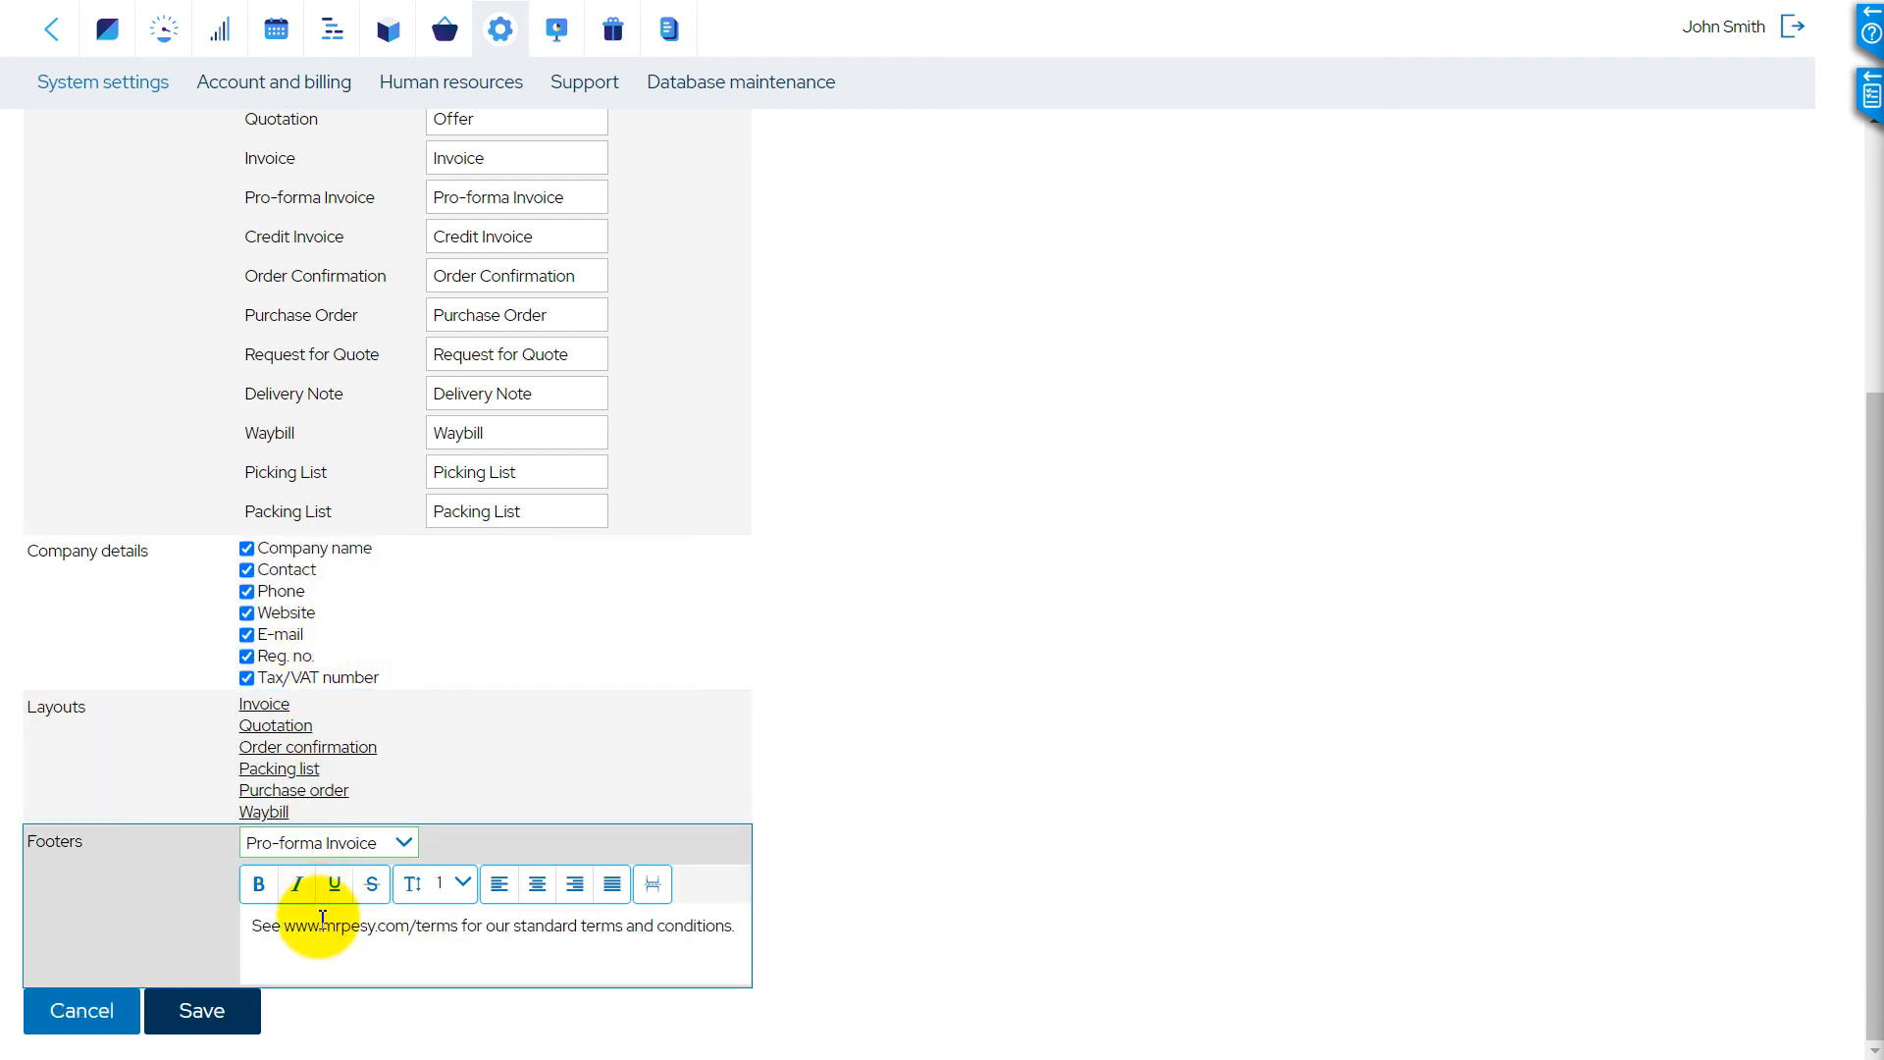